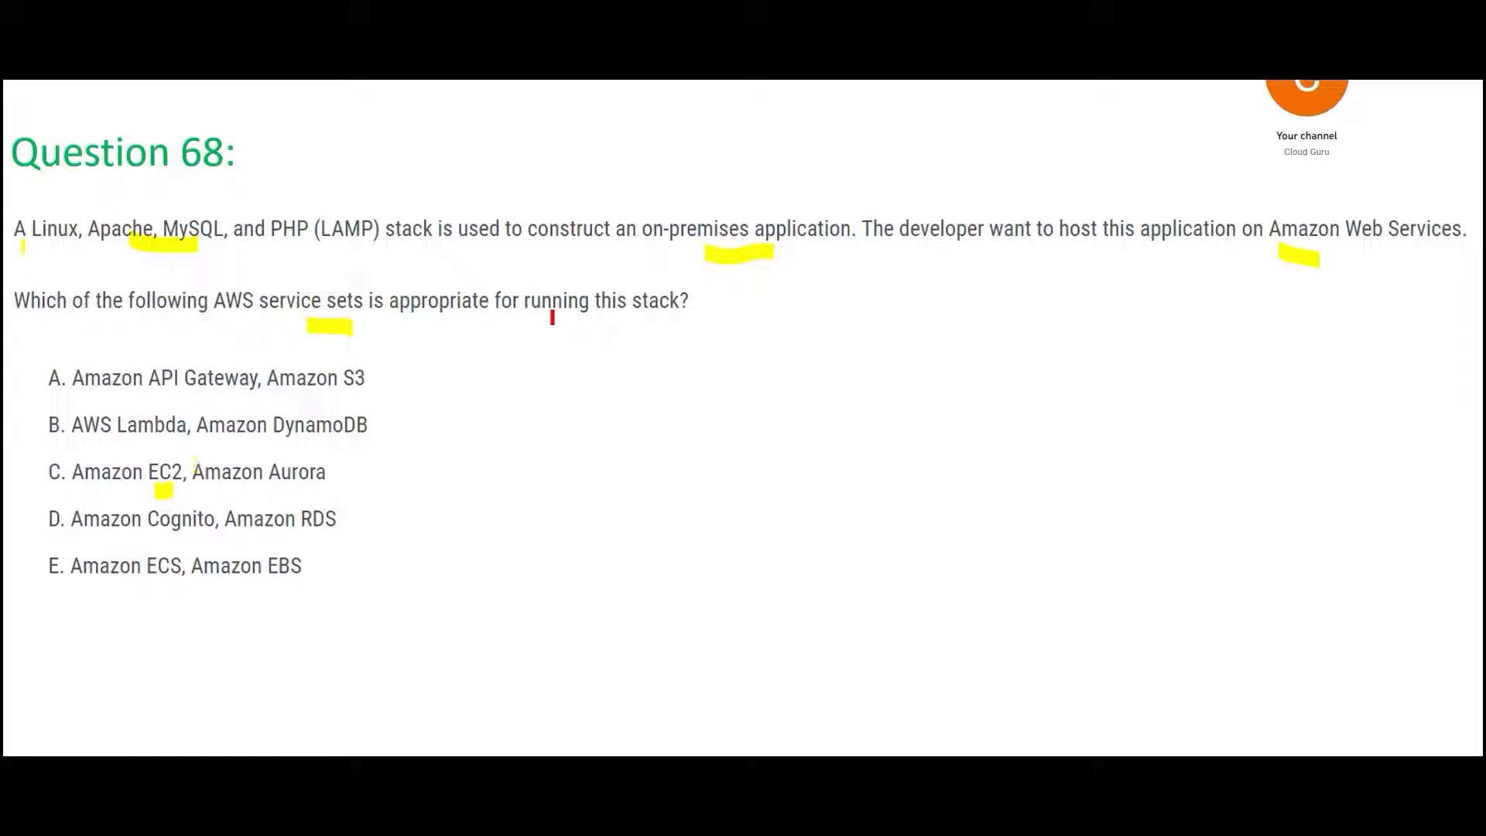
Step: Highlight the key words of Question 68 with the annotation pen
left_click_drag(29, 246, 90, 214)
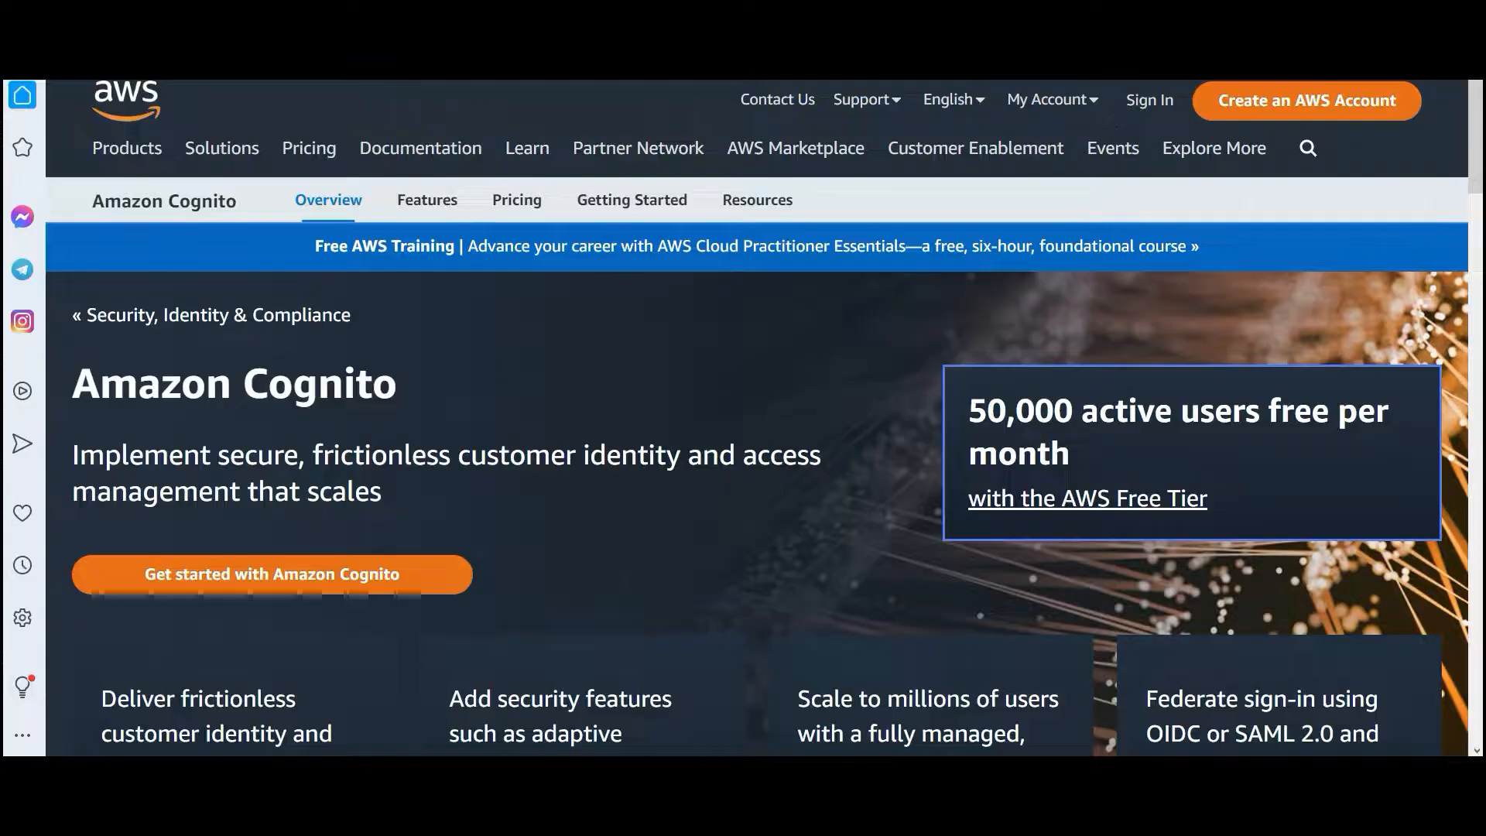
Step: Tick option C correct and cross out B, D and E in Question 68
double_click(632, 455)
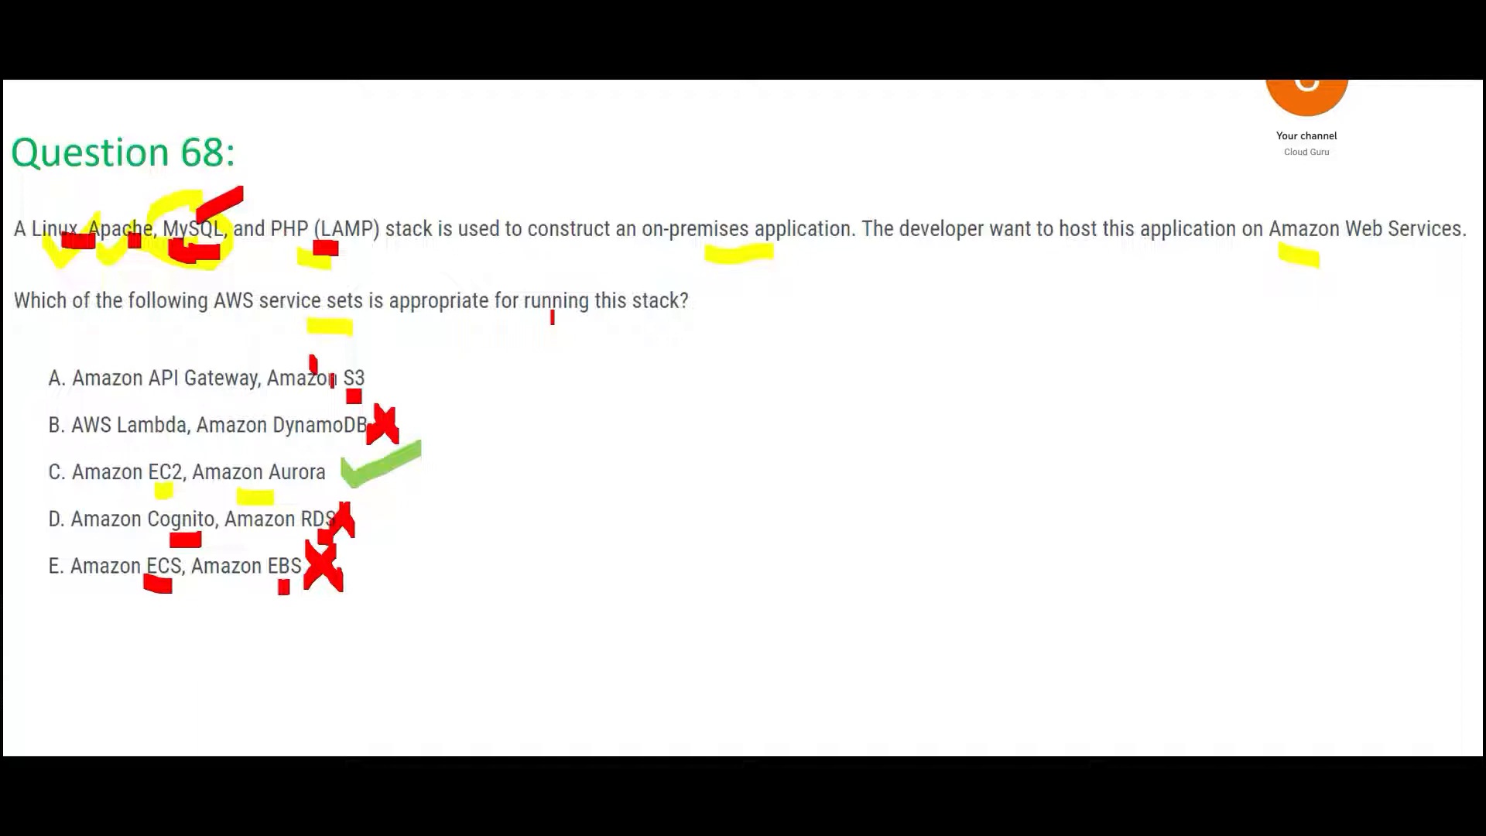
left_click_drag(303, 359, 341, 398)
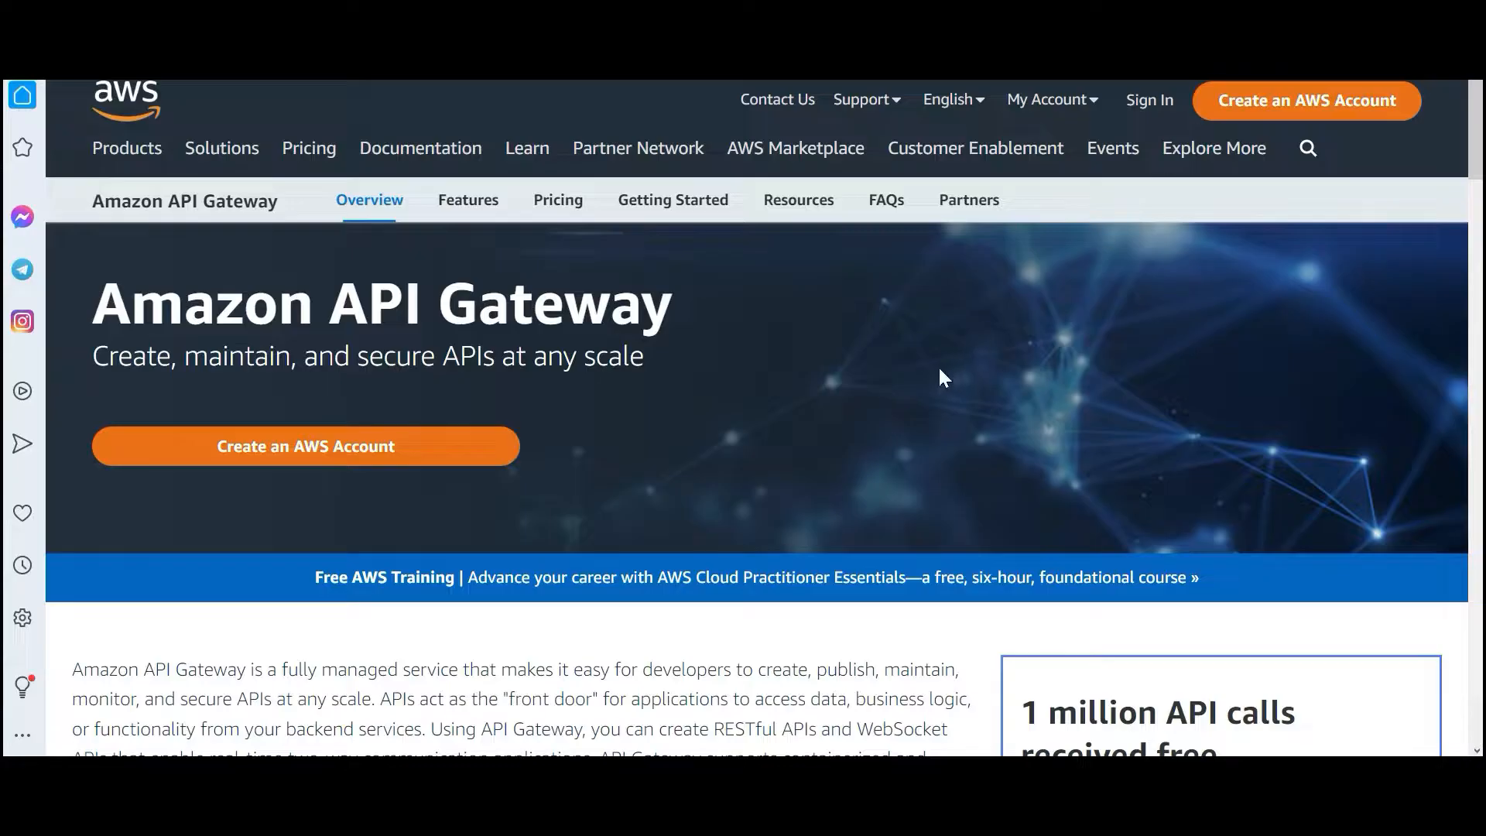
mouse_move(768, 411)
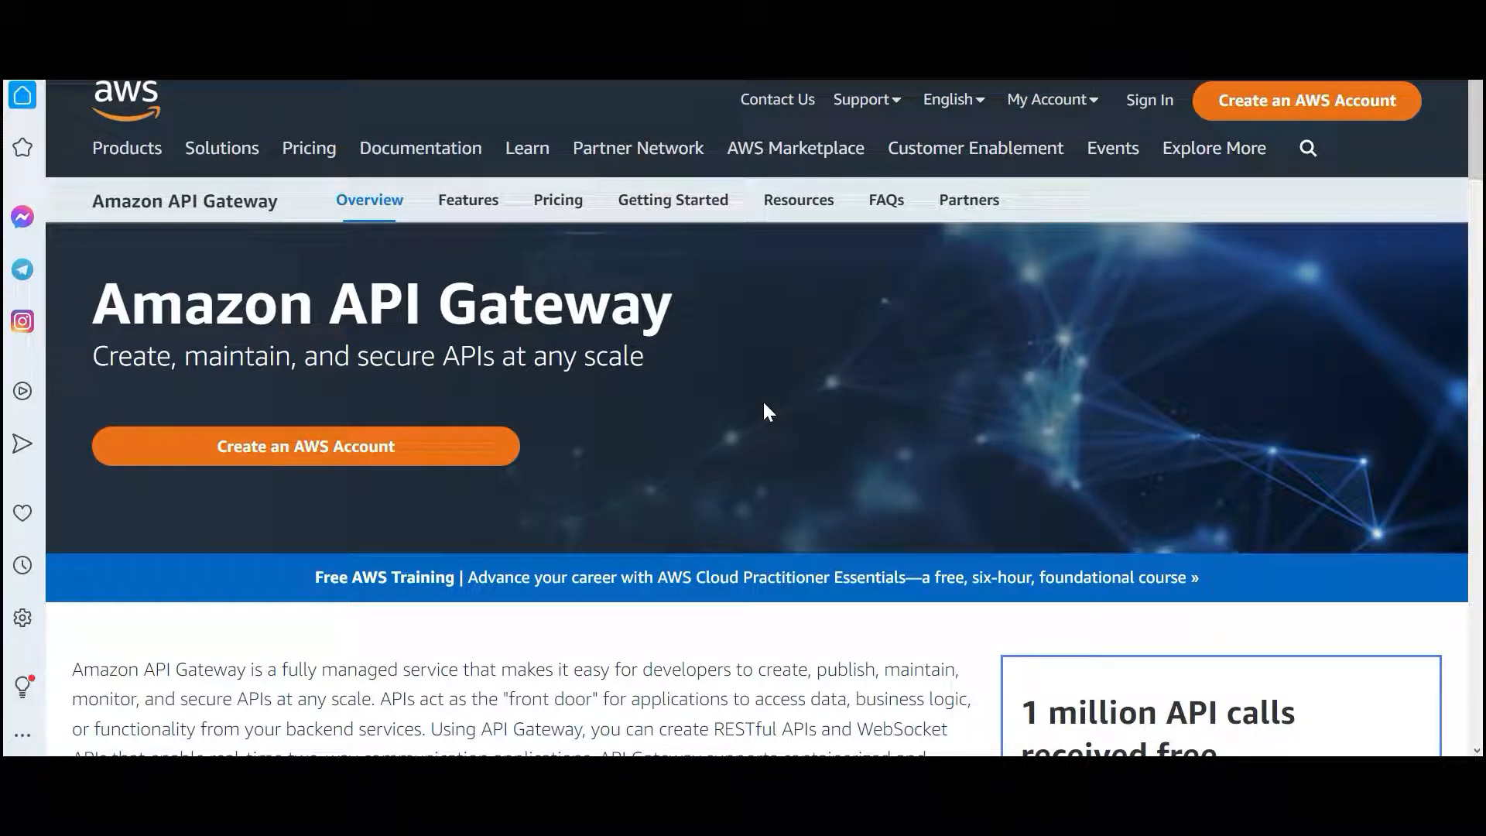
Step: Scroll down through the Amazon API Gateway overview page
scroll("down", 3)
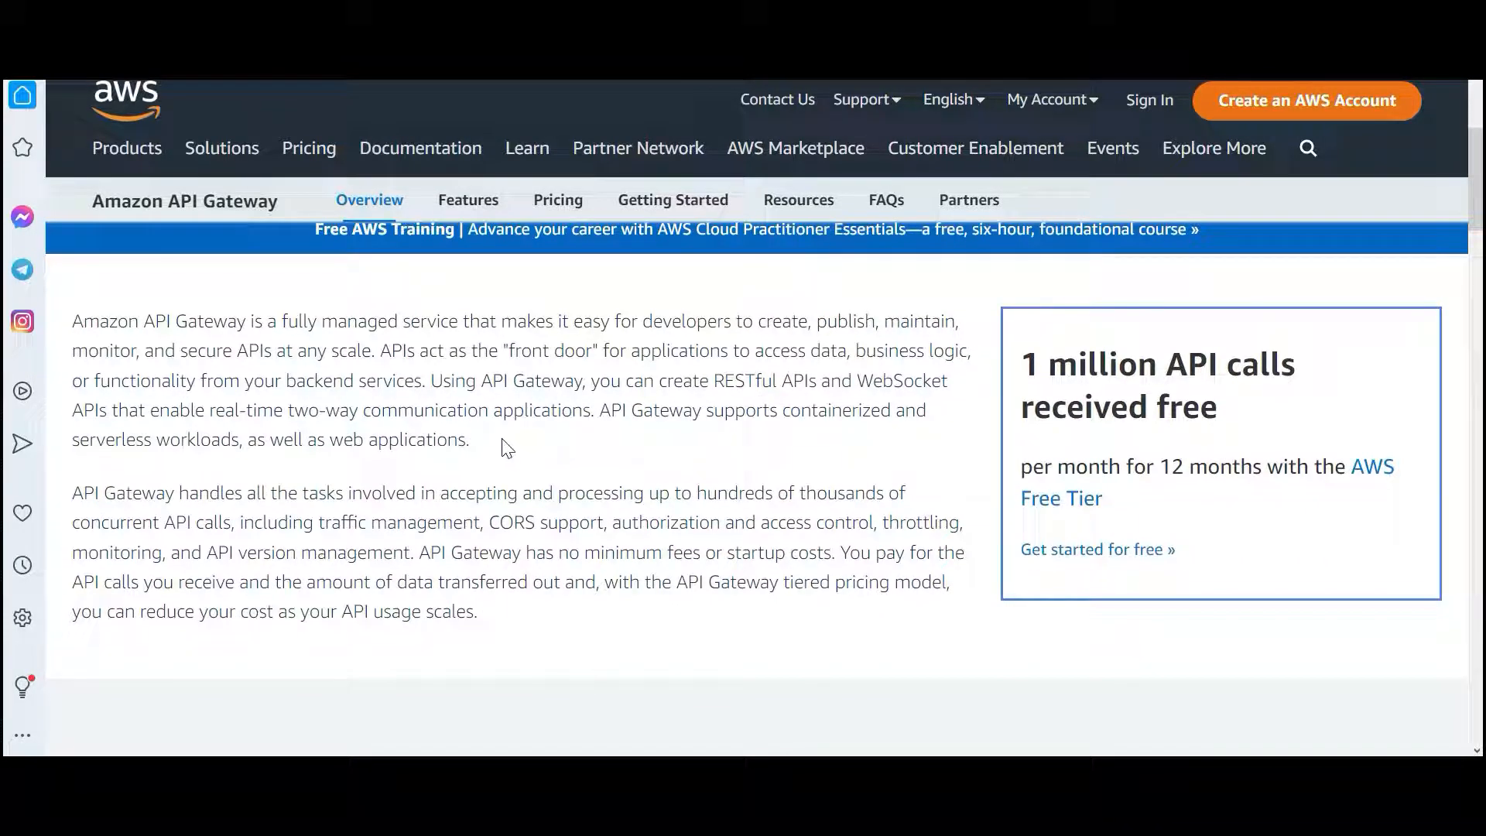
mouse_move(636, 446)
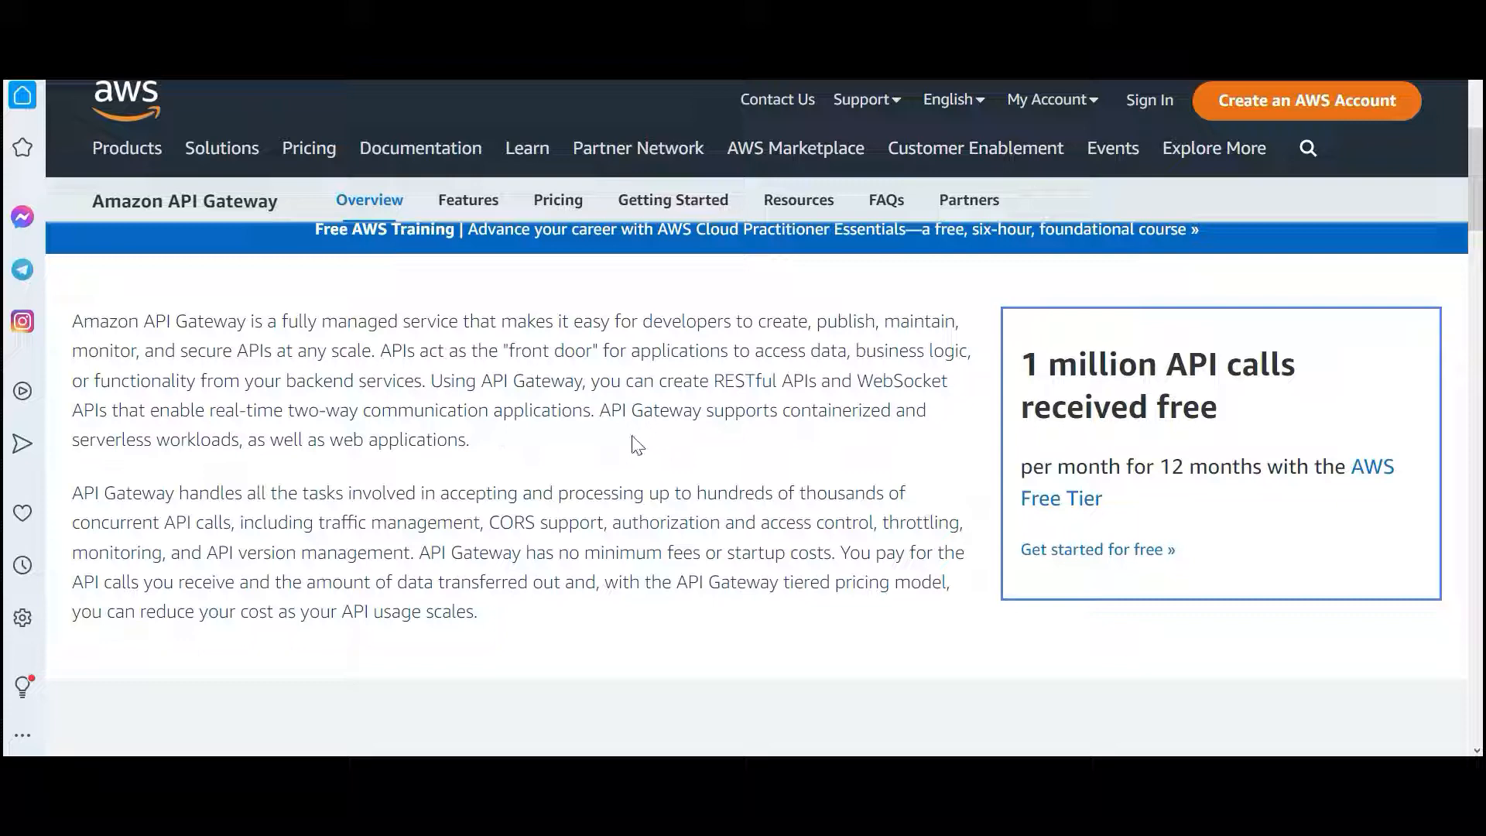
scroll("down", 3)
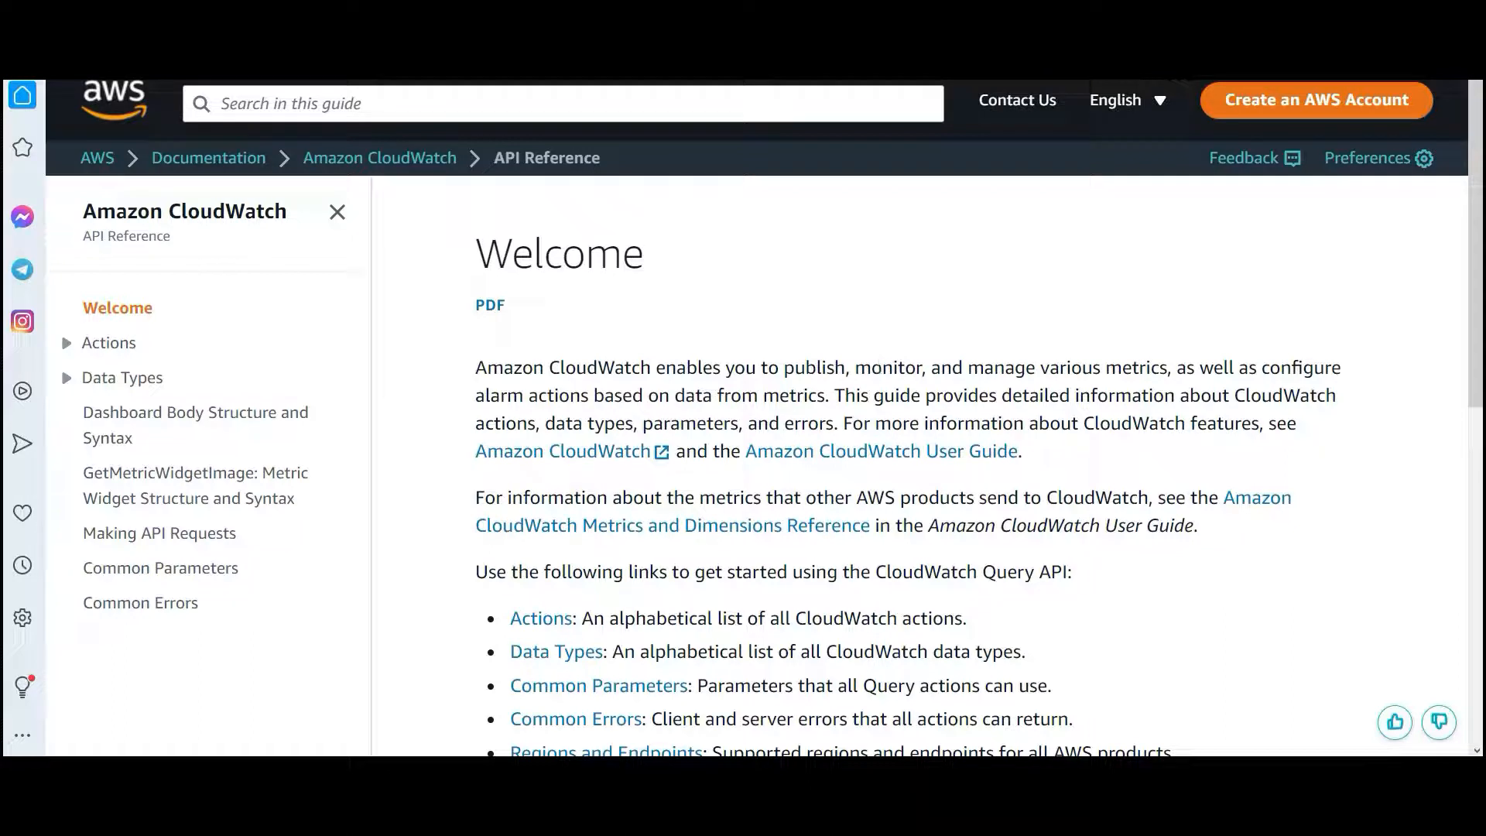
Step: Open and scroll through the PutMetricData throttling knowledge-center article
double_click(1081, 367)
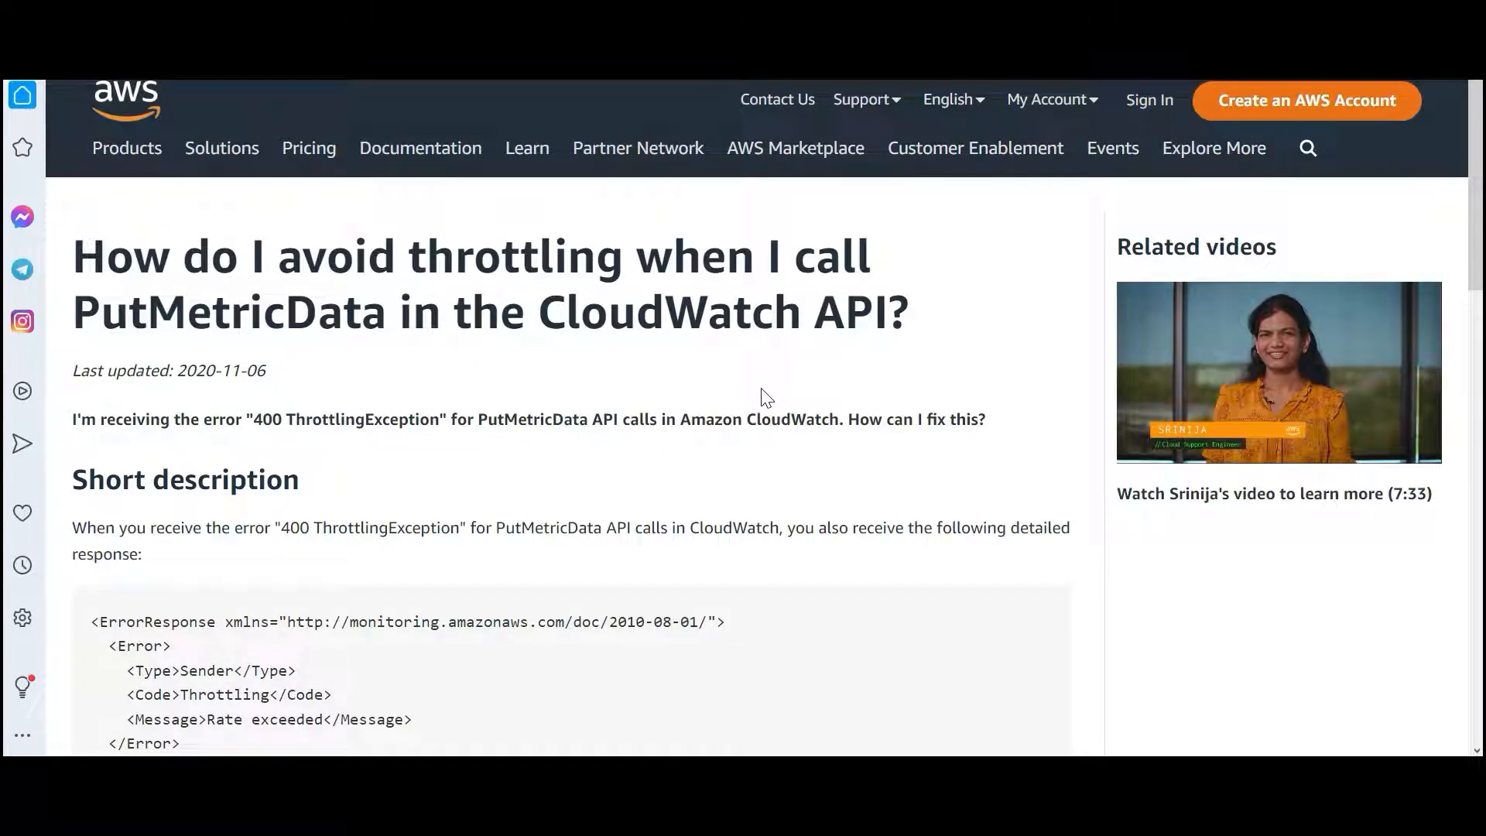
mouse_move(753, 393)
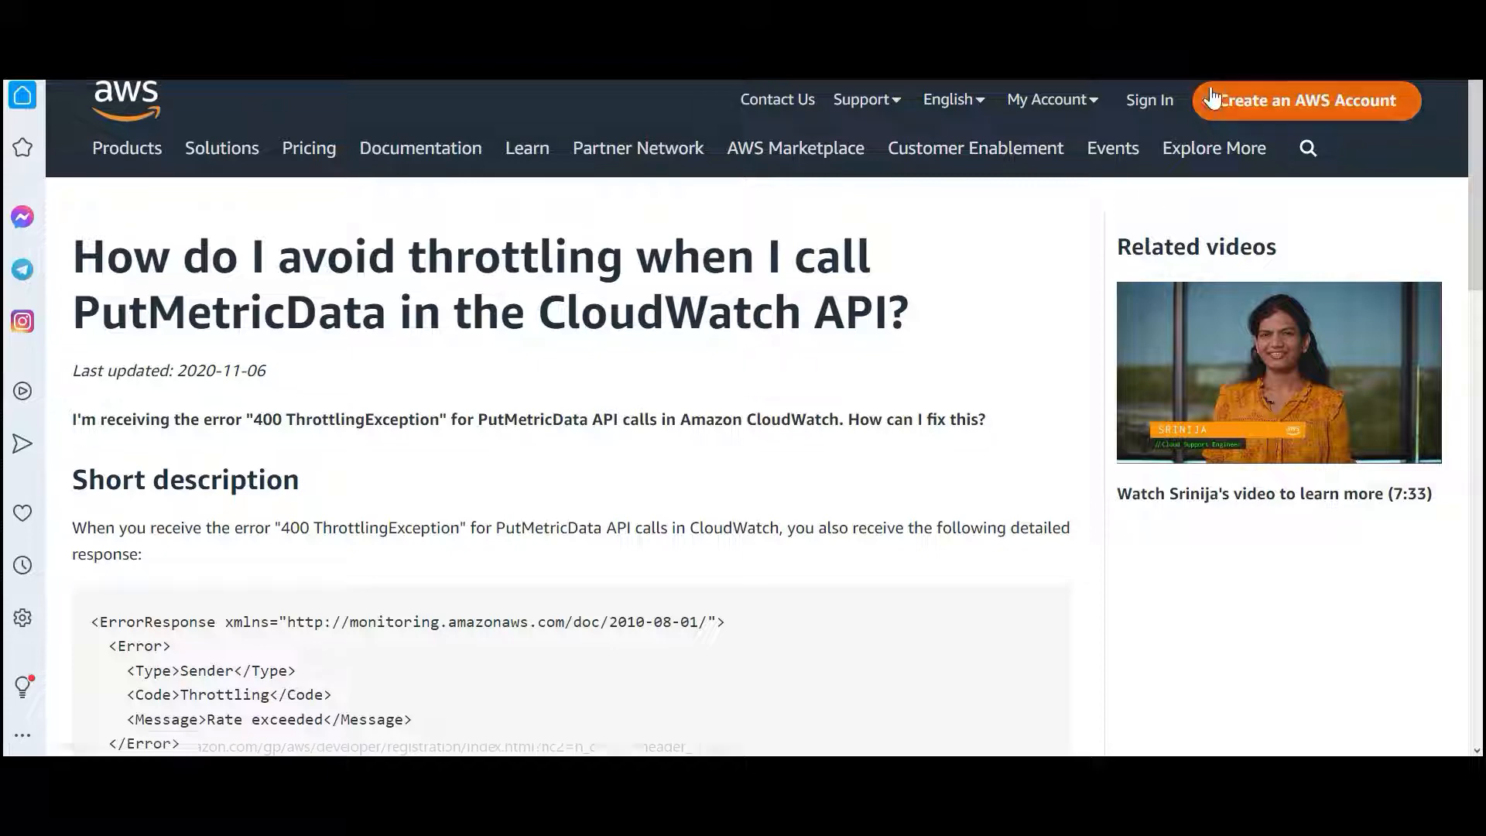
scroll("down", 3)
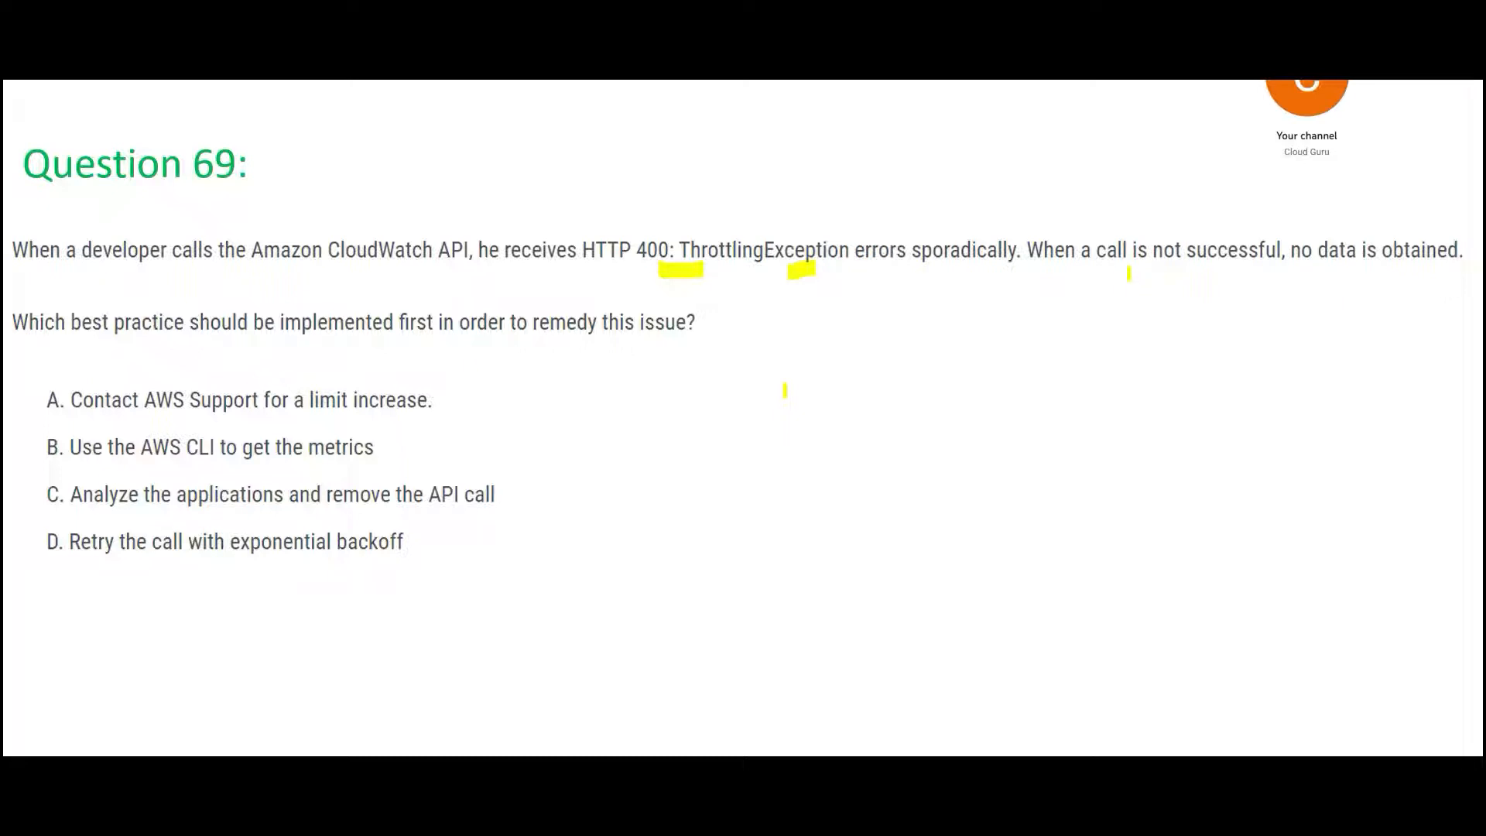
Step: Highlight the ThrottlingException wording in Question 69
left_click_drag(1128, 275, 1175, 275)
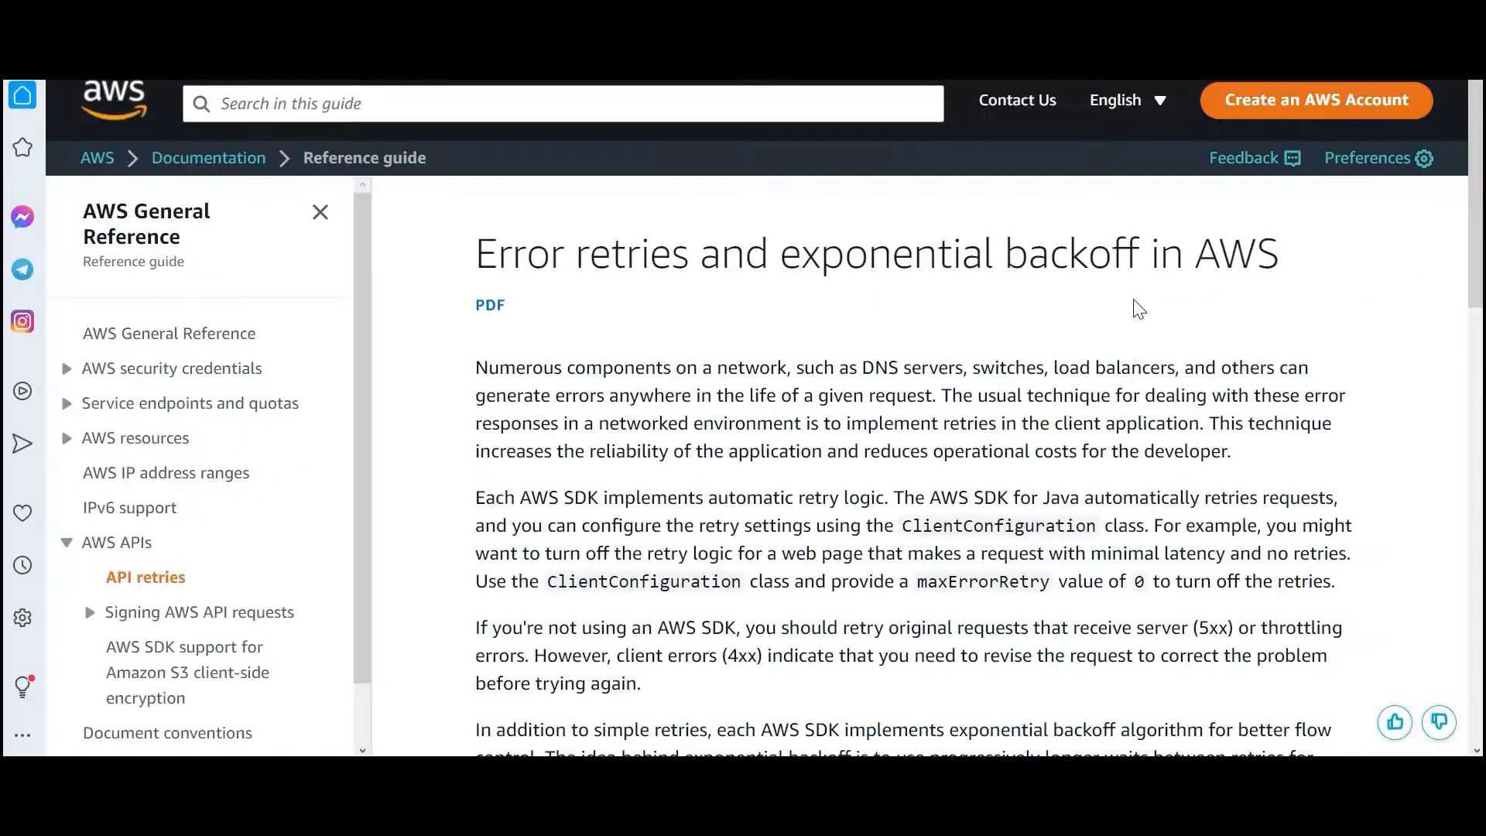
mouse_move(1090, 328)
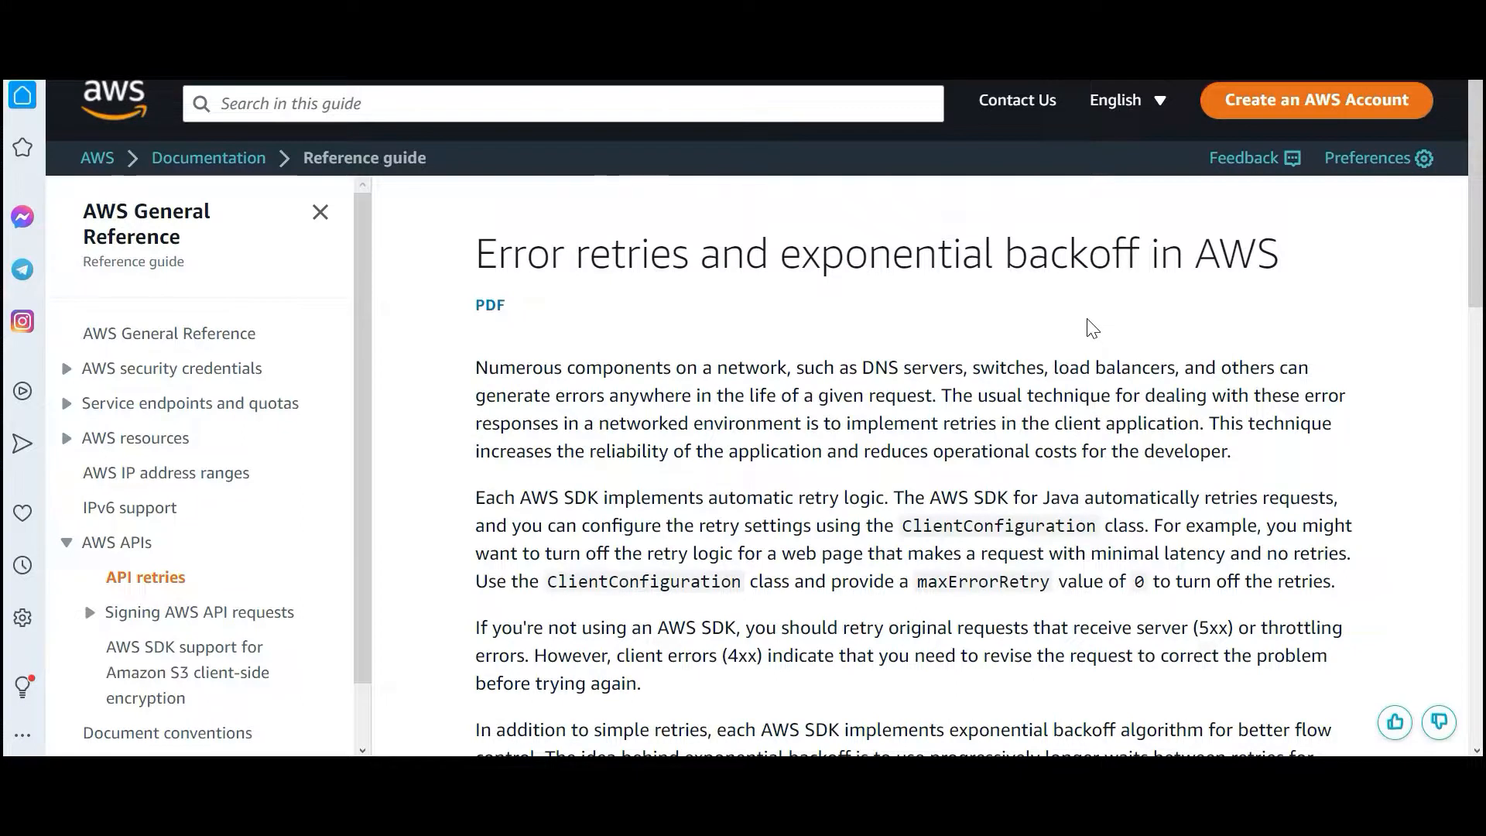
mouse_move(1069, 309)
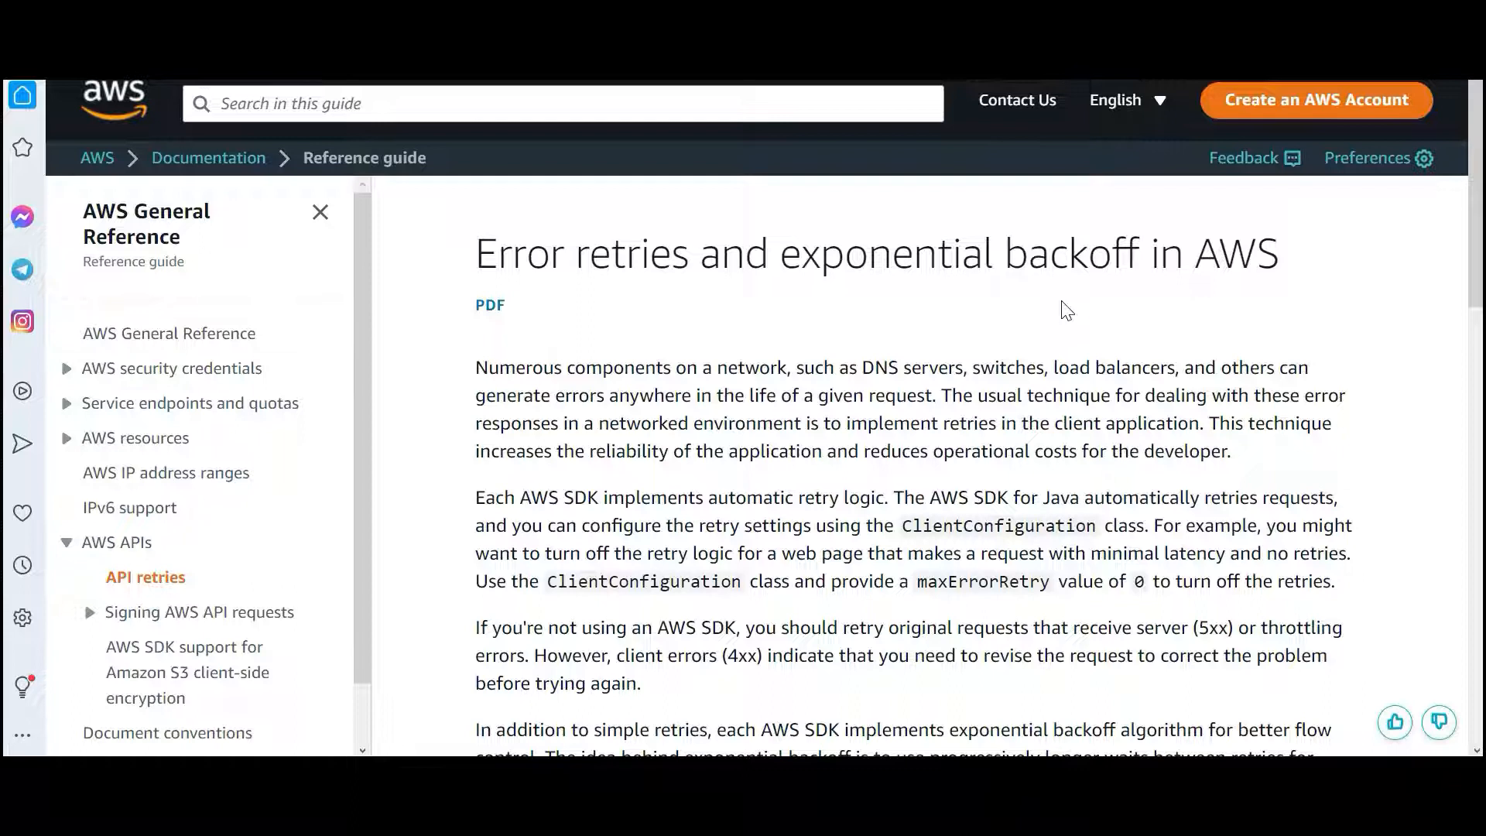
mouse_move(1067, 325)
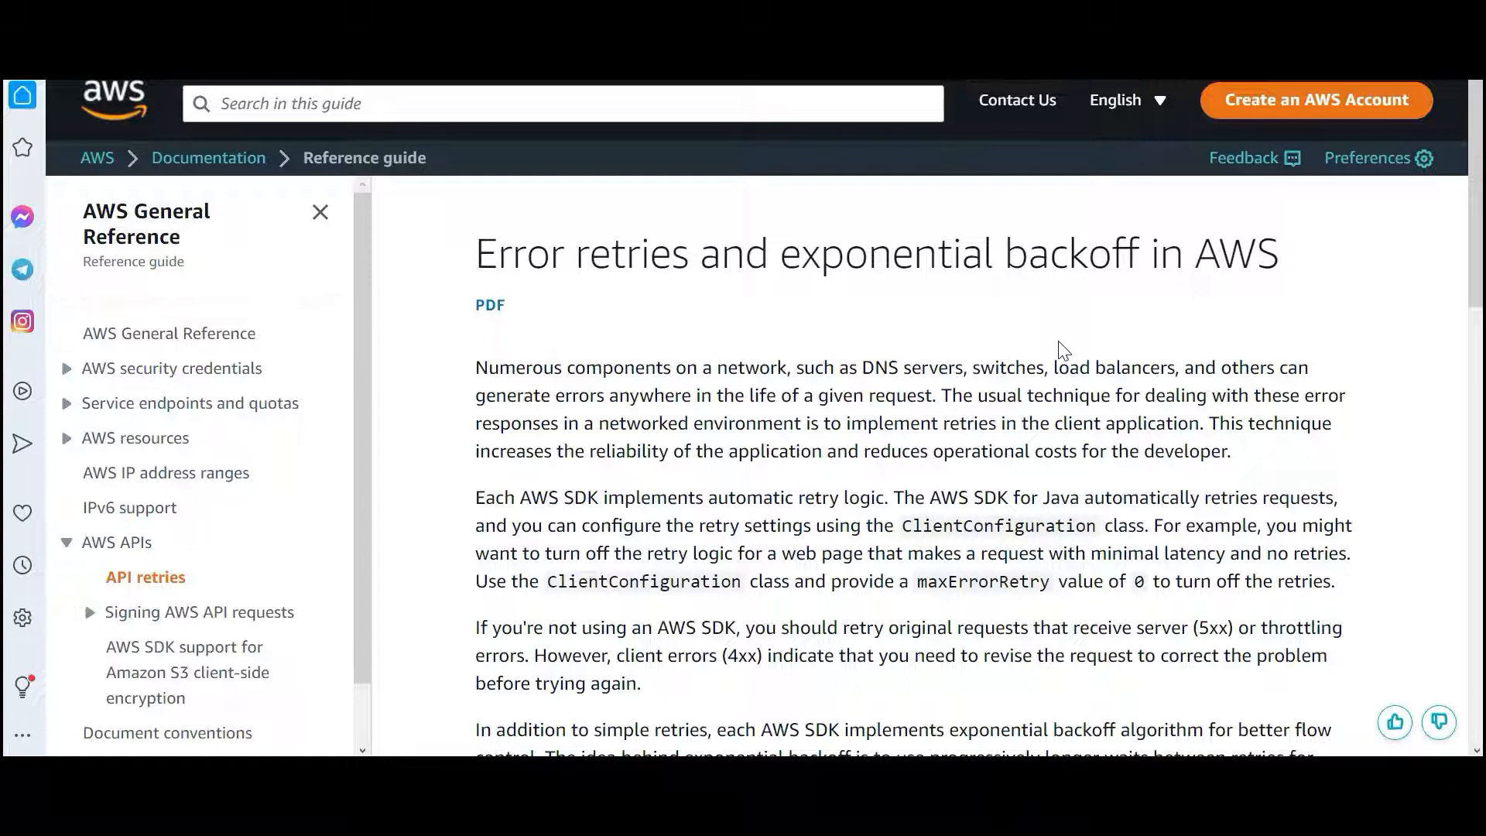
mouse_move(1098, 353)
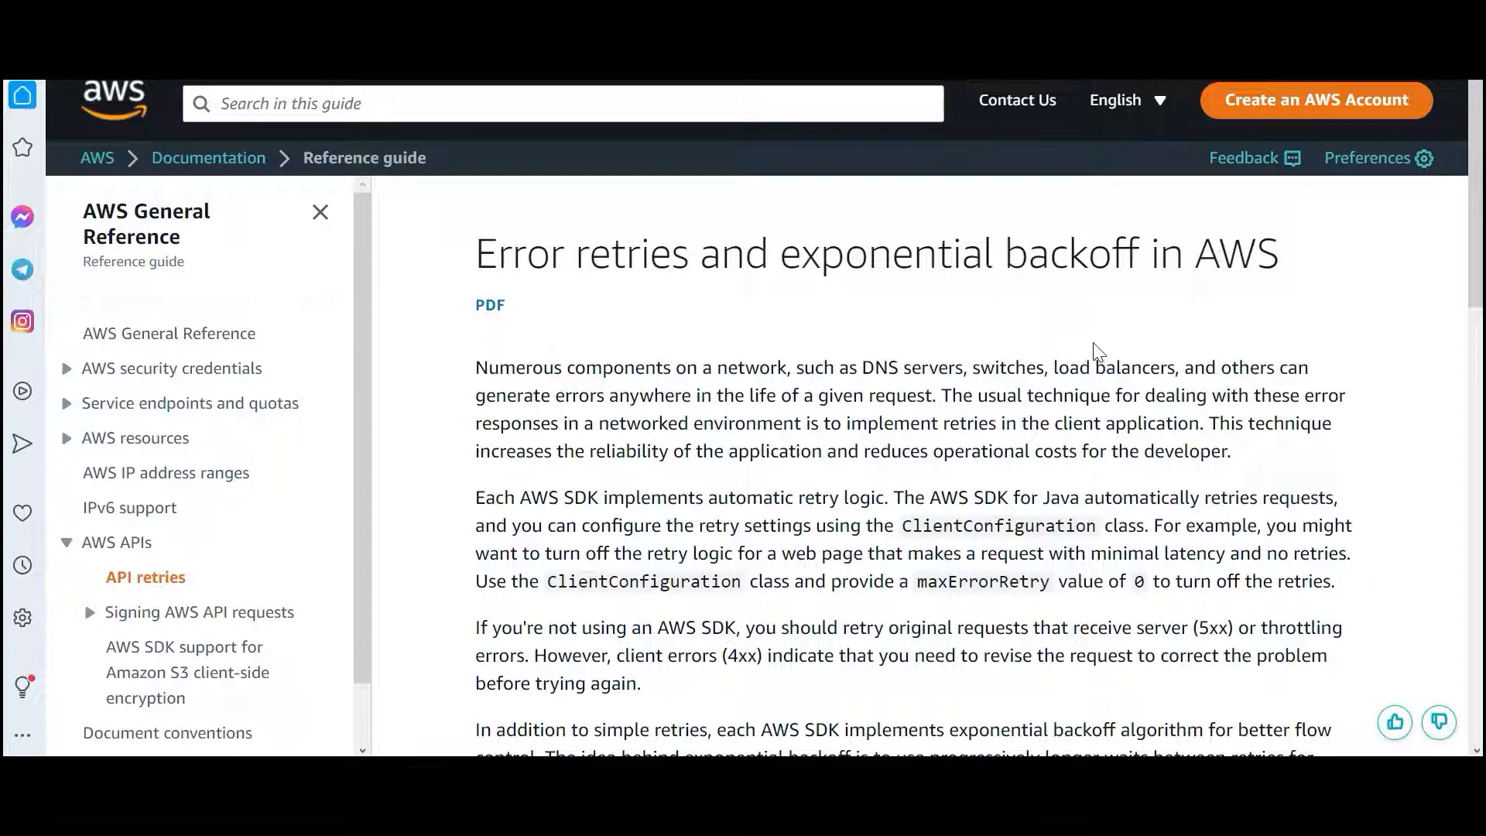
mouse_move(1075, 337)
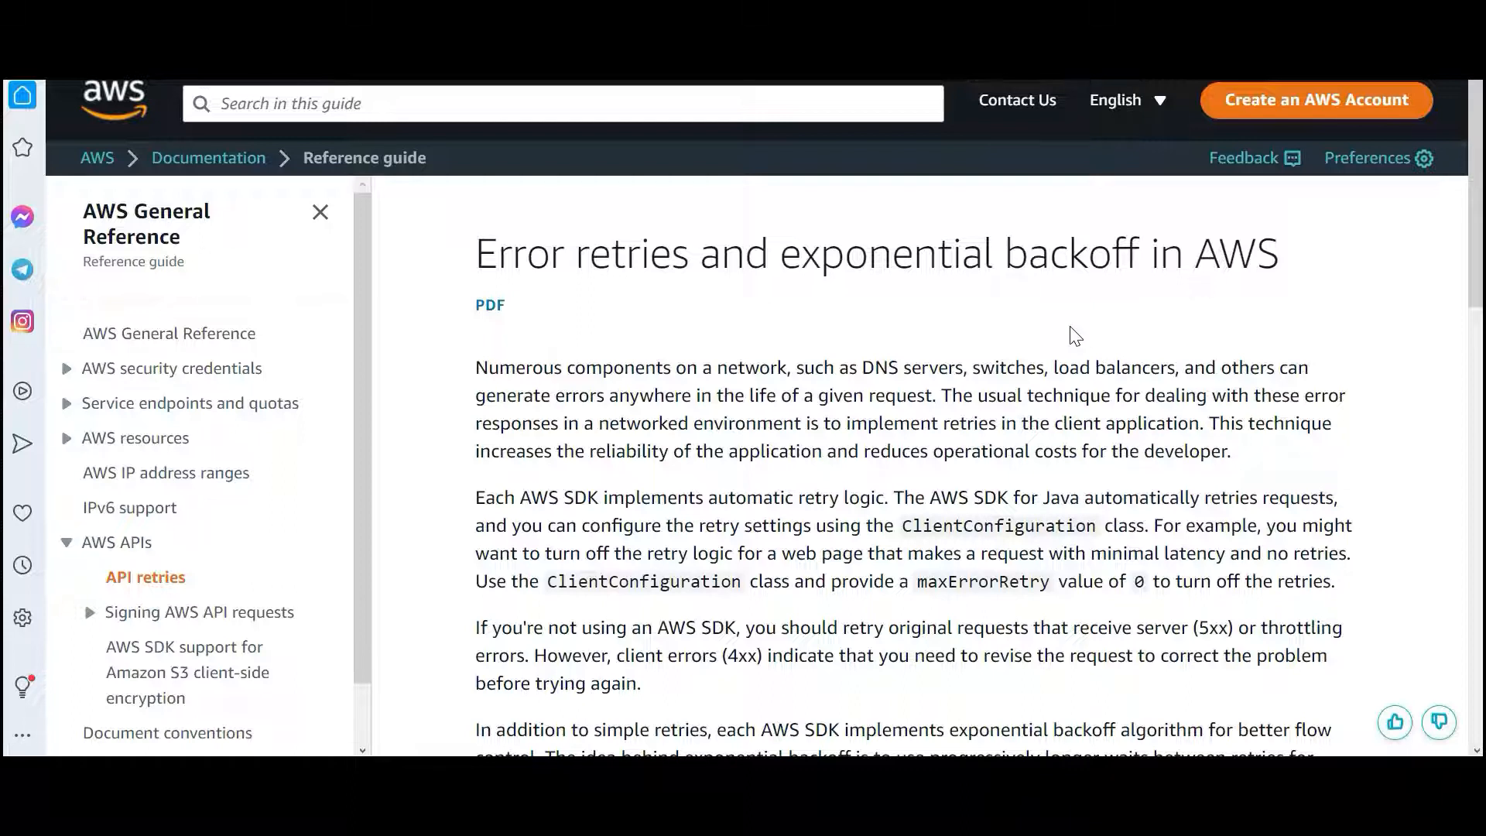
mouse_move(1071, 338)
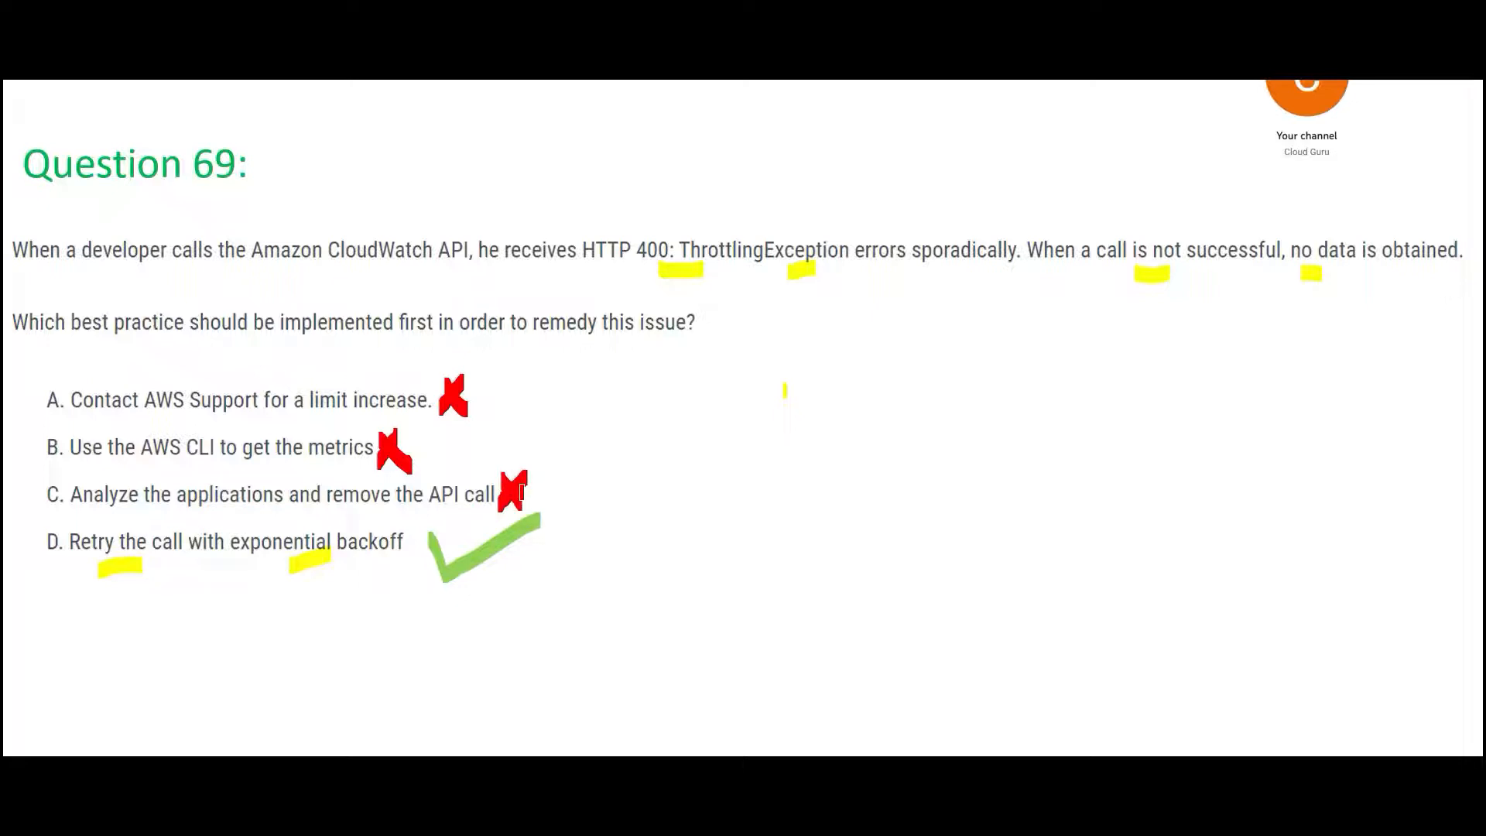
Step: Draw answer marks on Question 69: crosses on A–C, a check beside D
left_click_drag(402, 204, 502, 284)
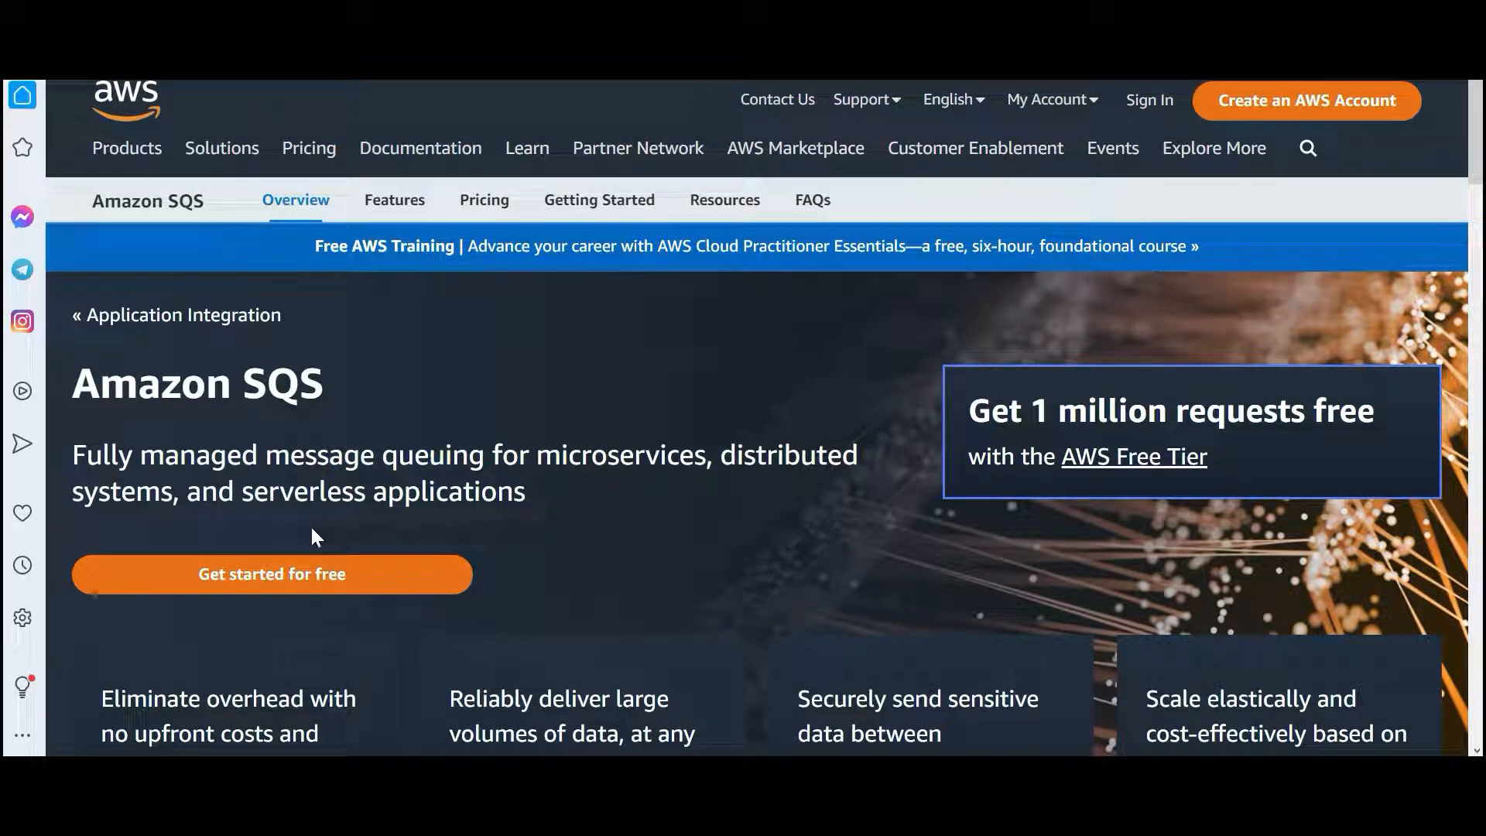
Step: Open the 'Short and long polling' page of the Amazon SQS Developer Guide
double_click(290, 491)
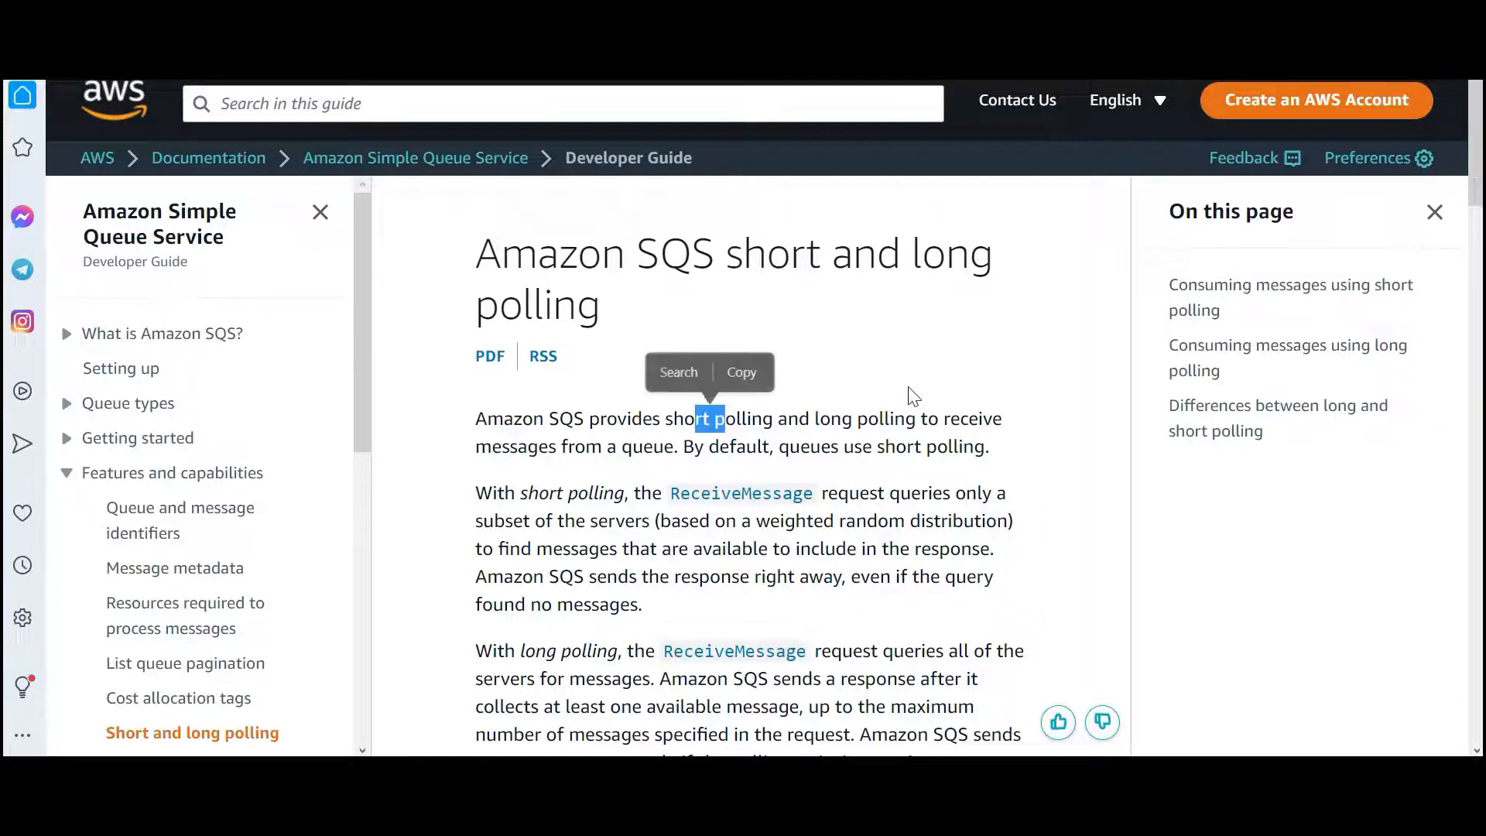
Step: Navigate from short and long polling to the SQS FIFO queues page
scroll("down", 3)
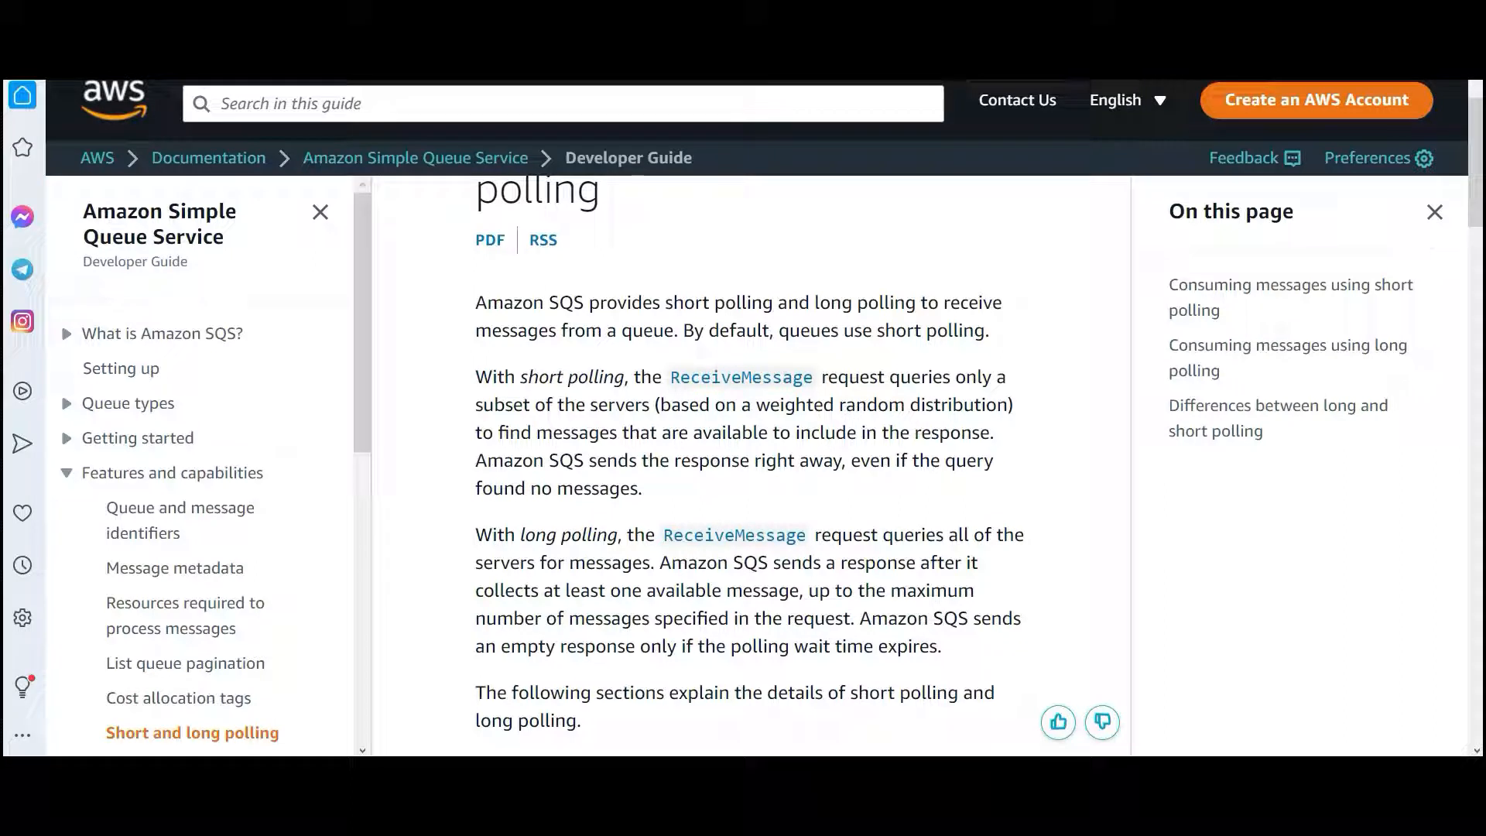
double_click(506, 405)
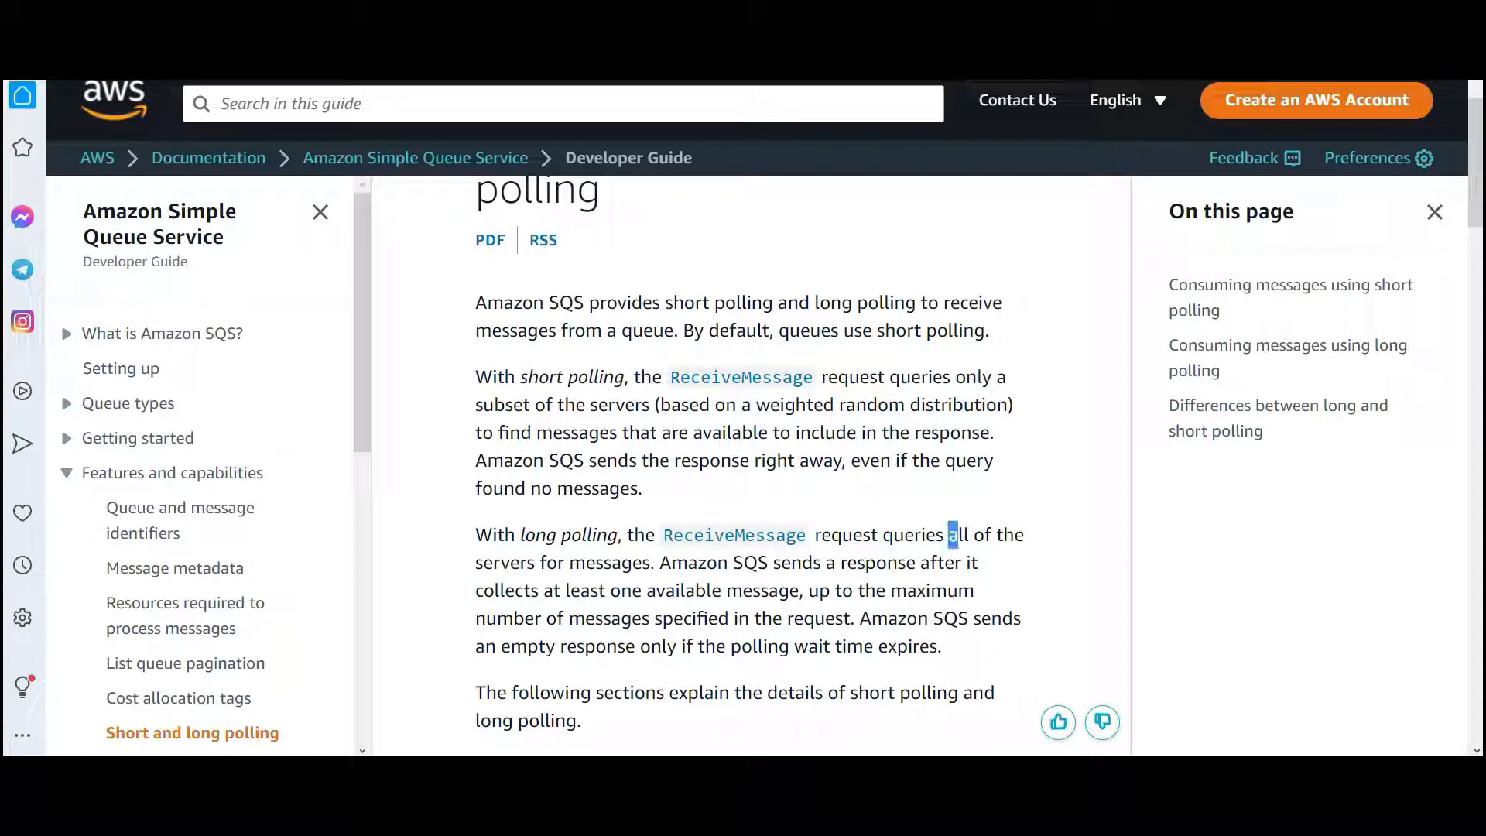
left_click_drag(953, 534, 545, 562)
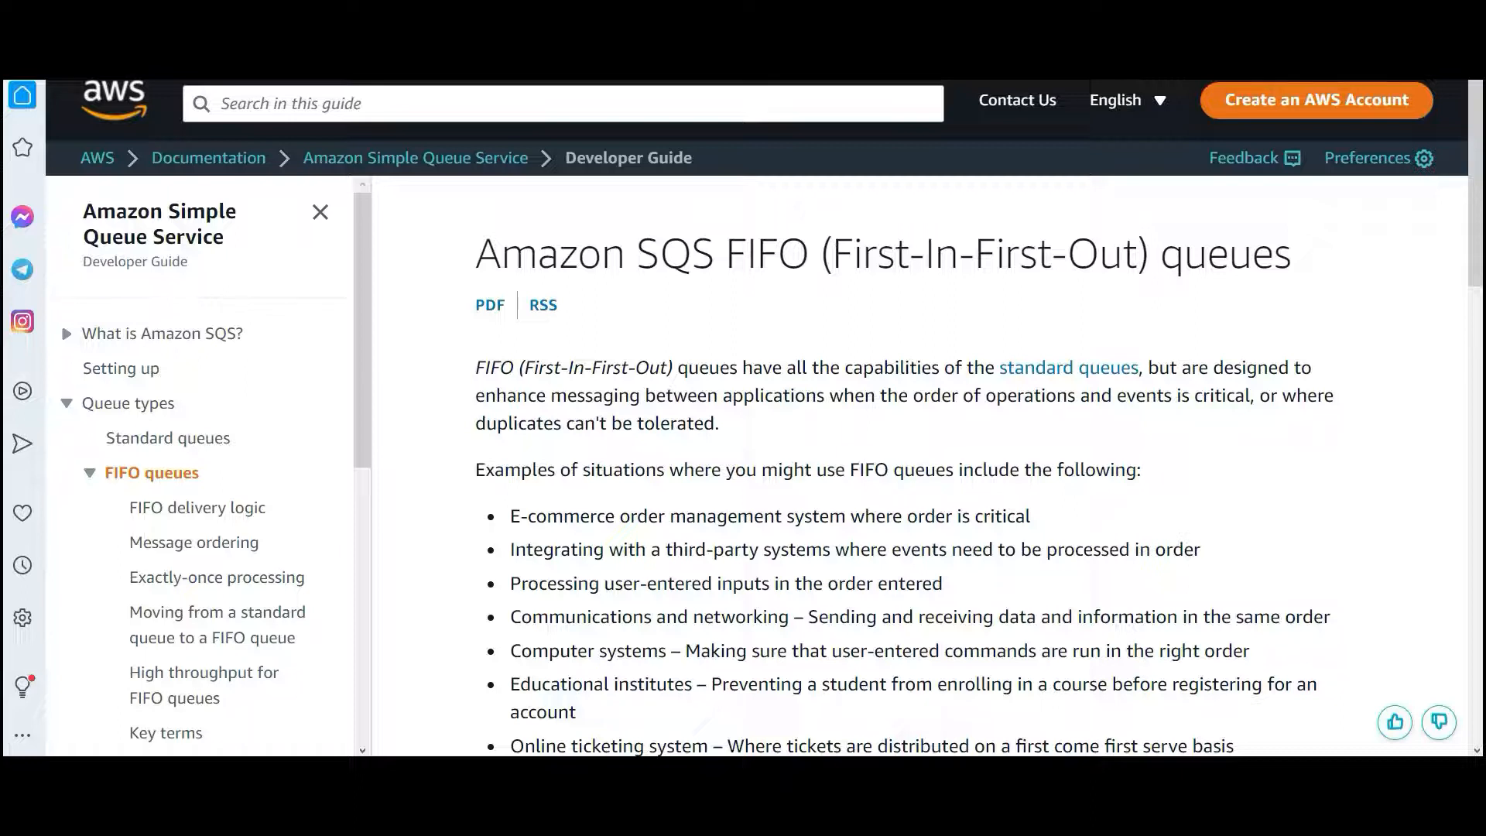
scroll("down", 3)
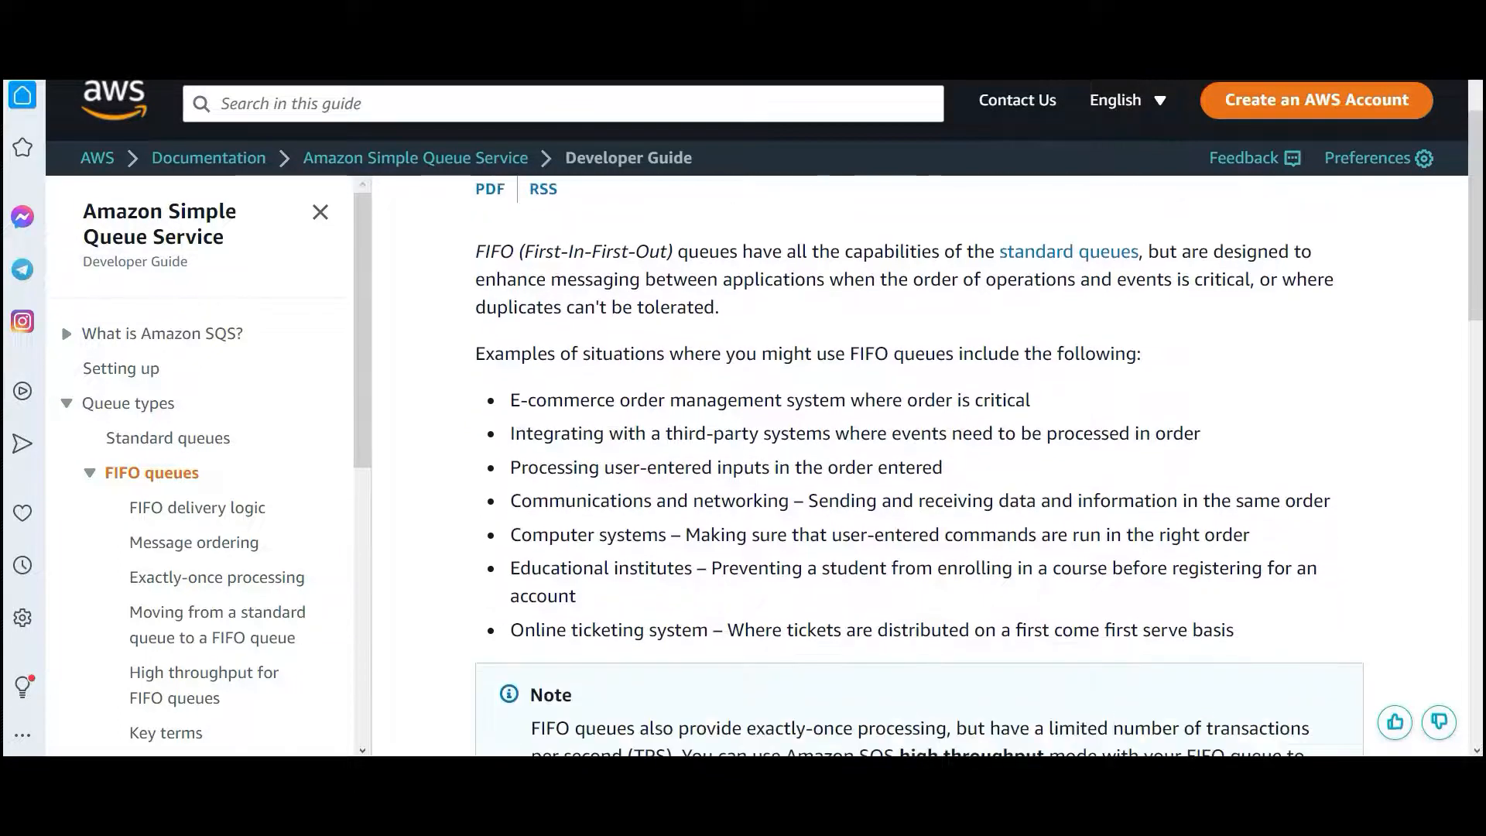
left_click_drag(534, 399, 785, 567)
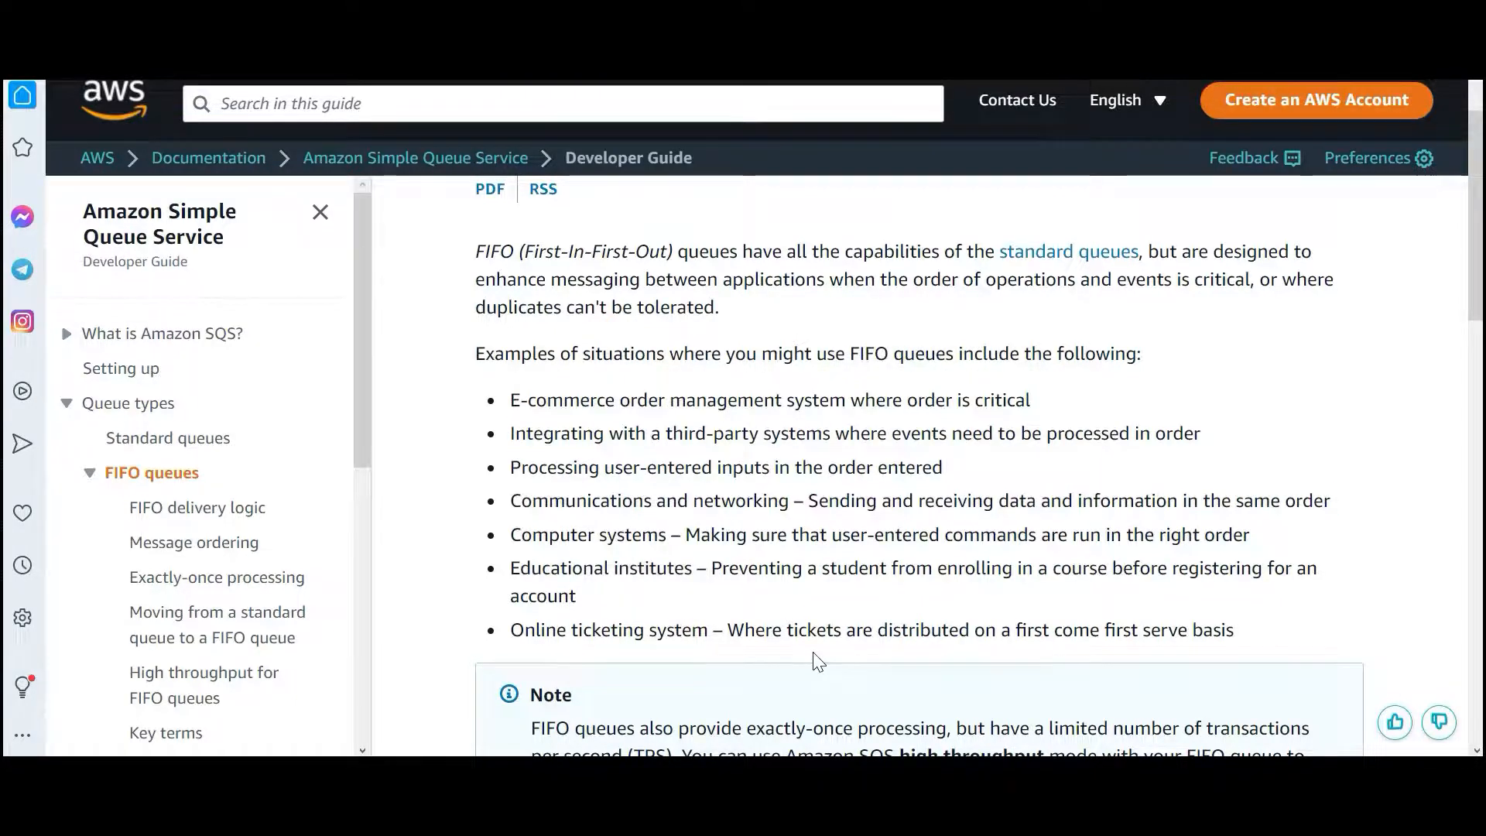
mouse_move(820, 624)
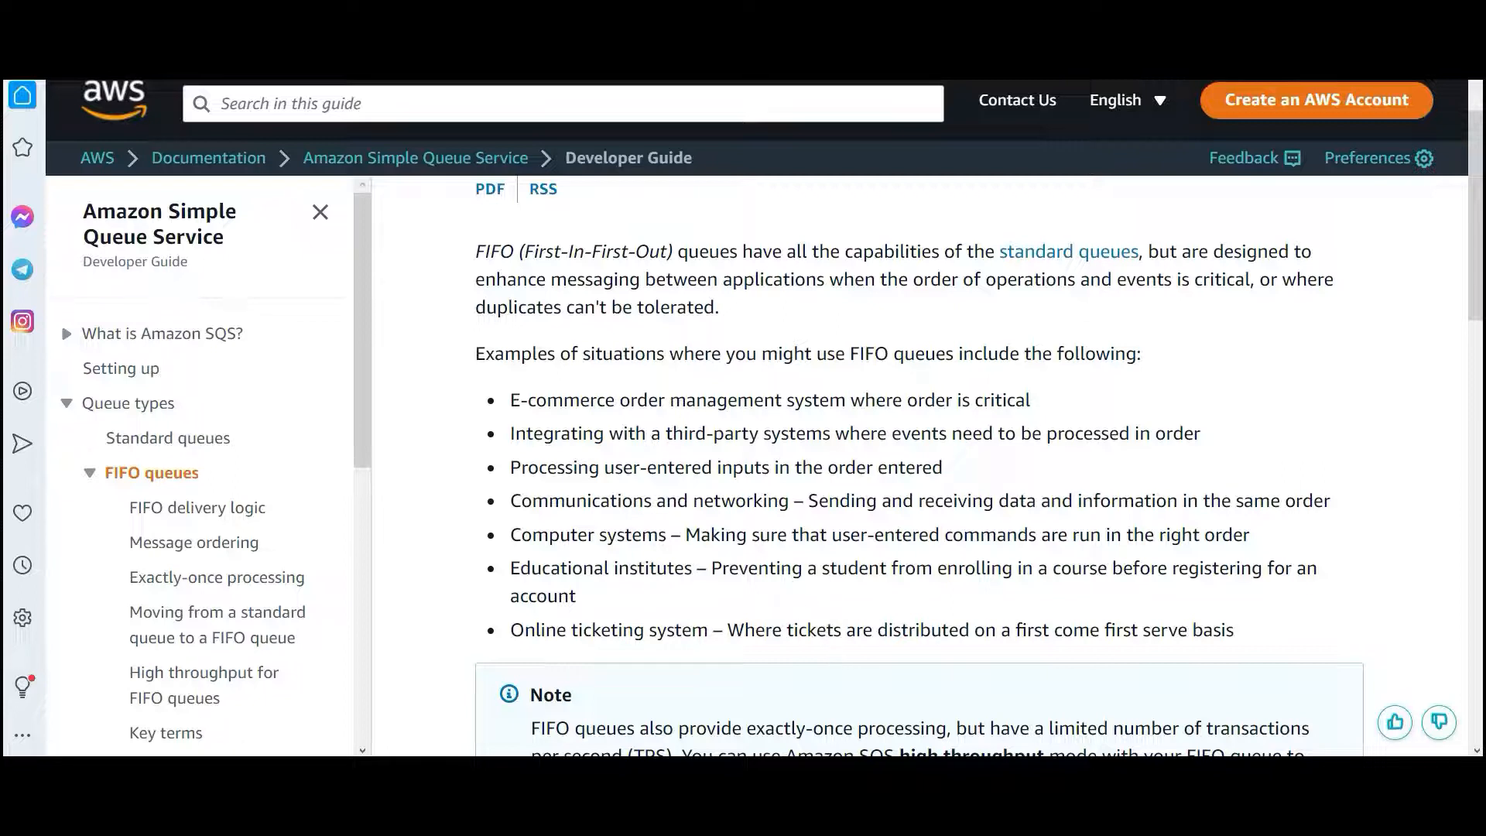
double_click(642, 400)
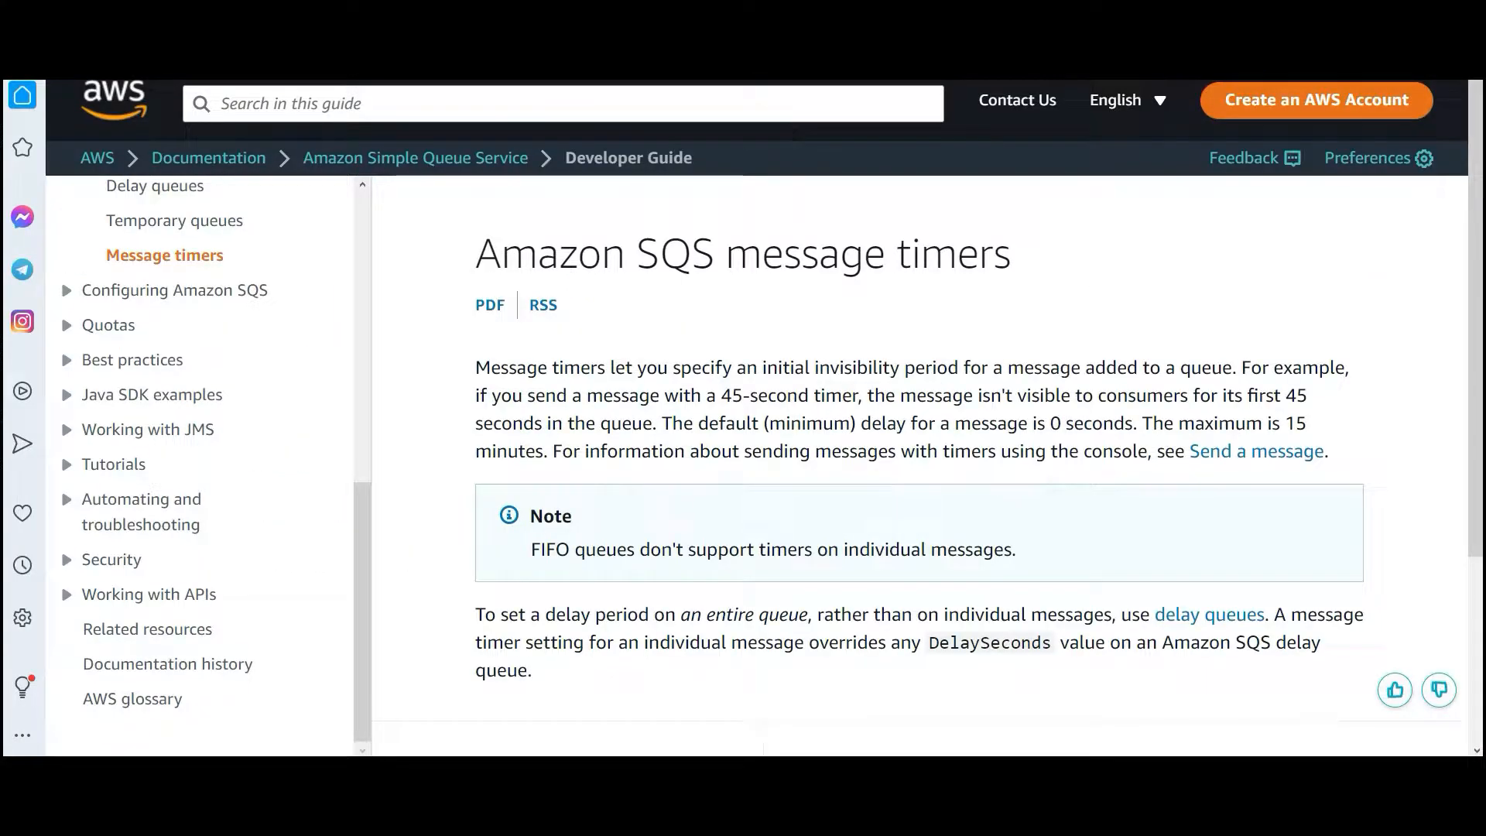
left_click_drag(818, 367, 1007, 367)
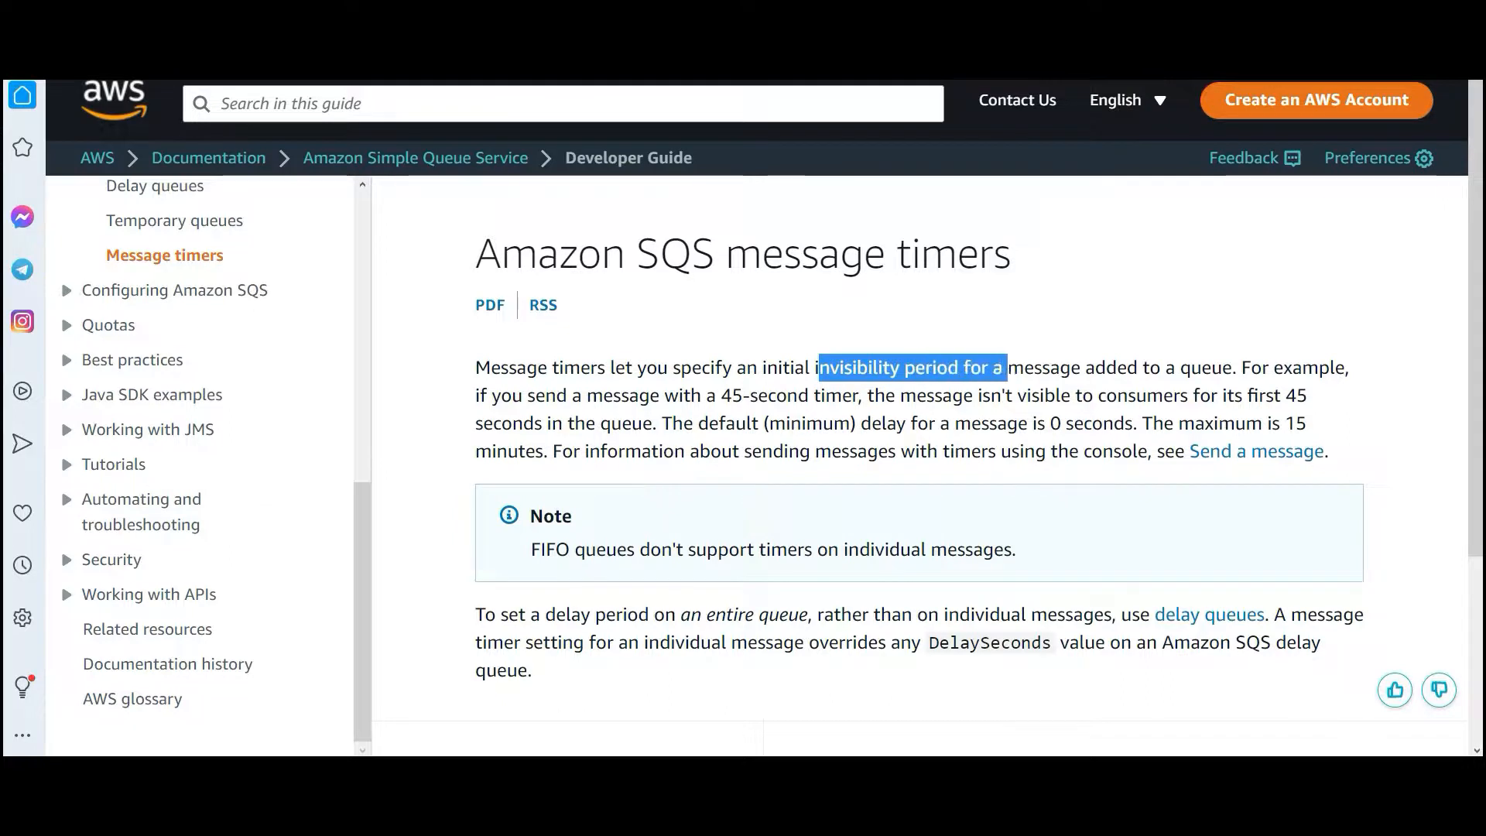
right_click(910, 368)
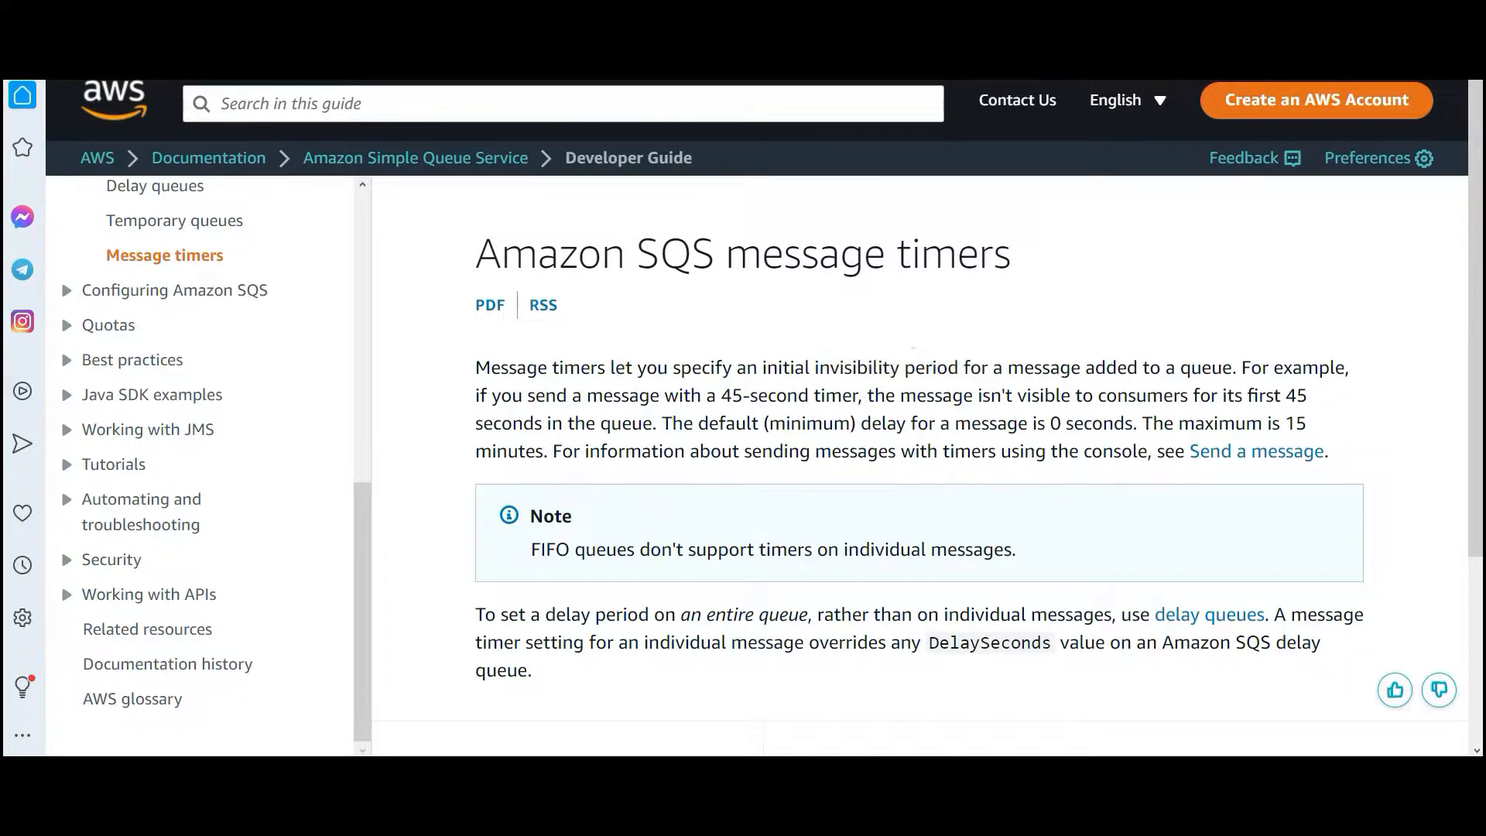
left_click_drag(722, 396, 850, 395)
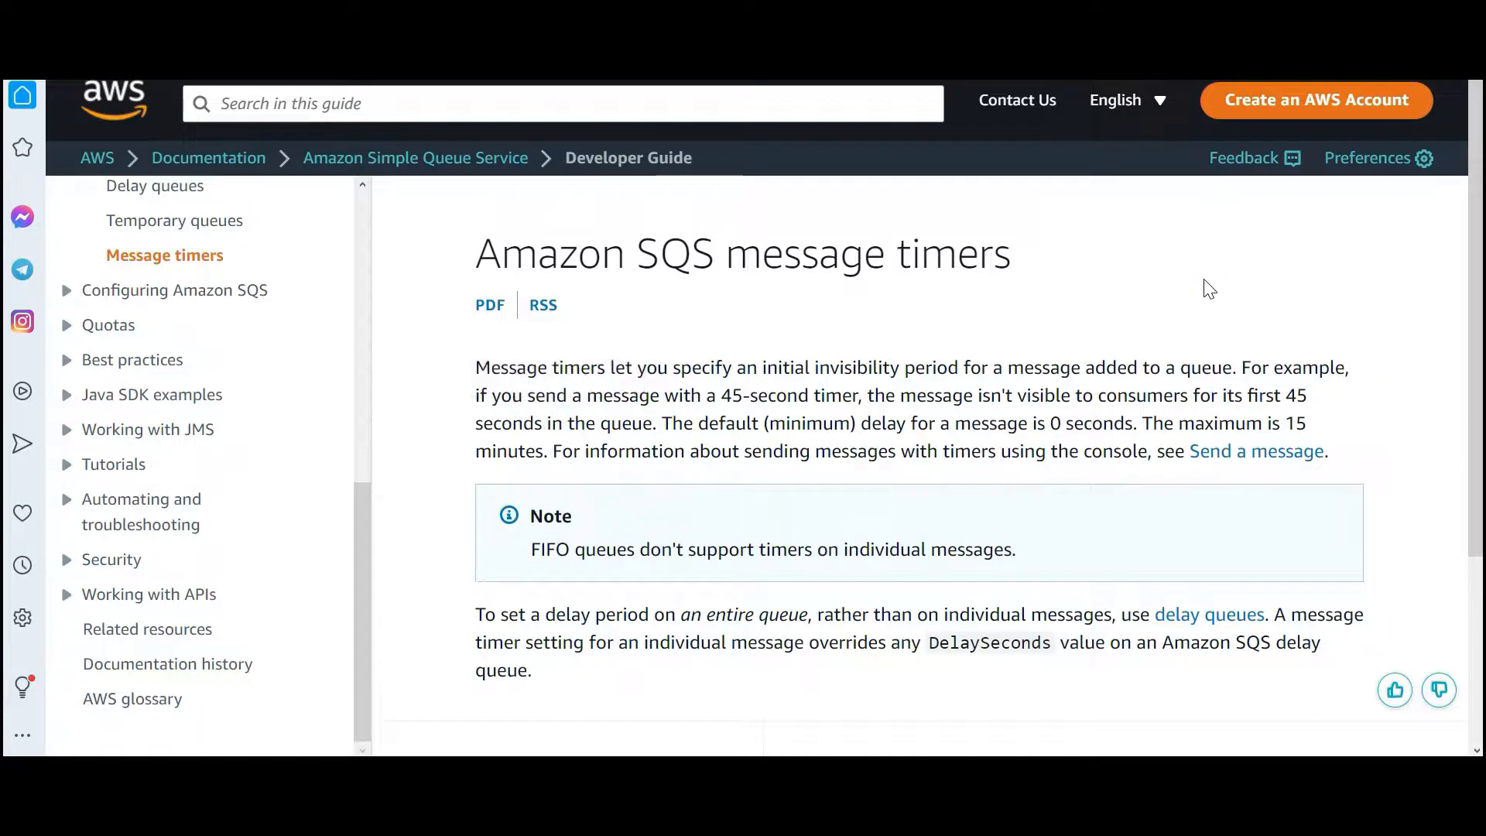
mouse_move(1230, 263)
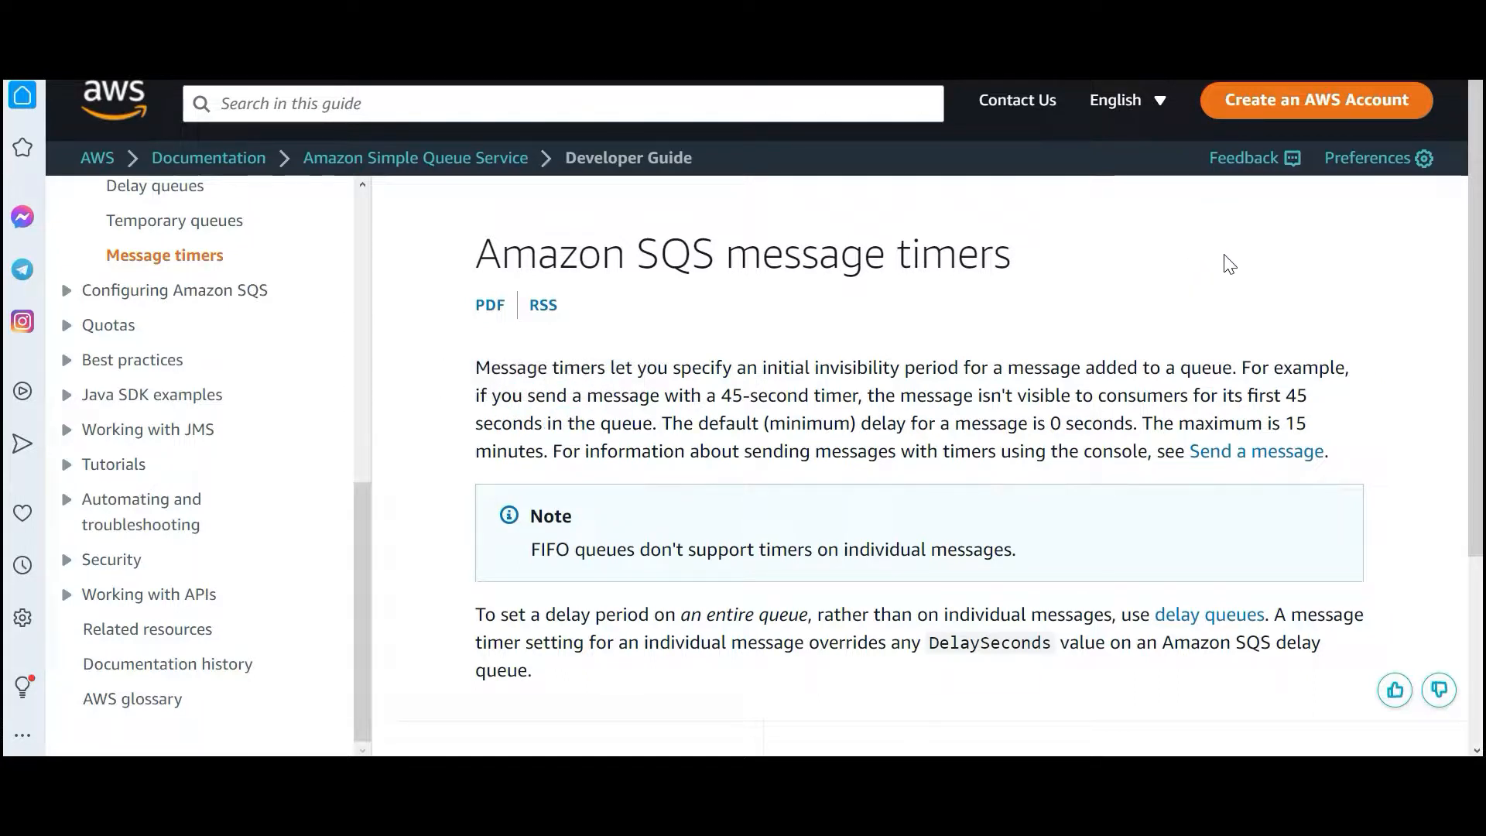
mouse_move(1192, 256)
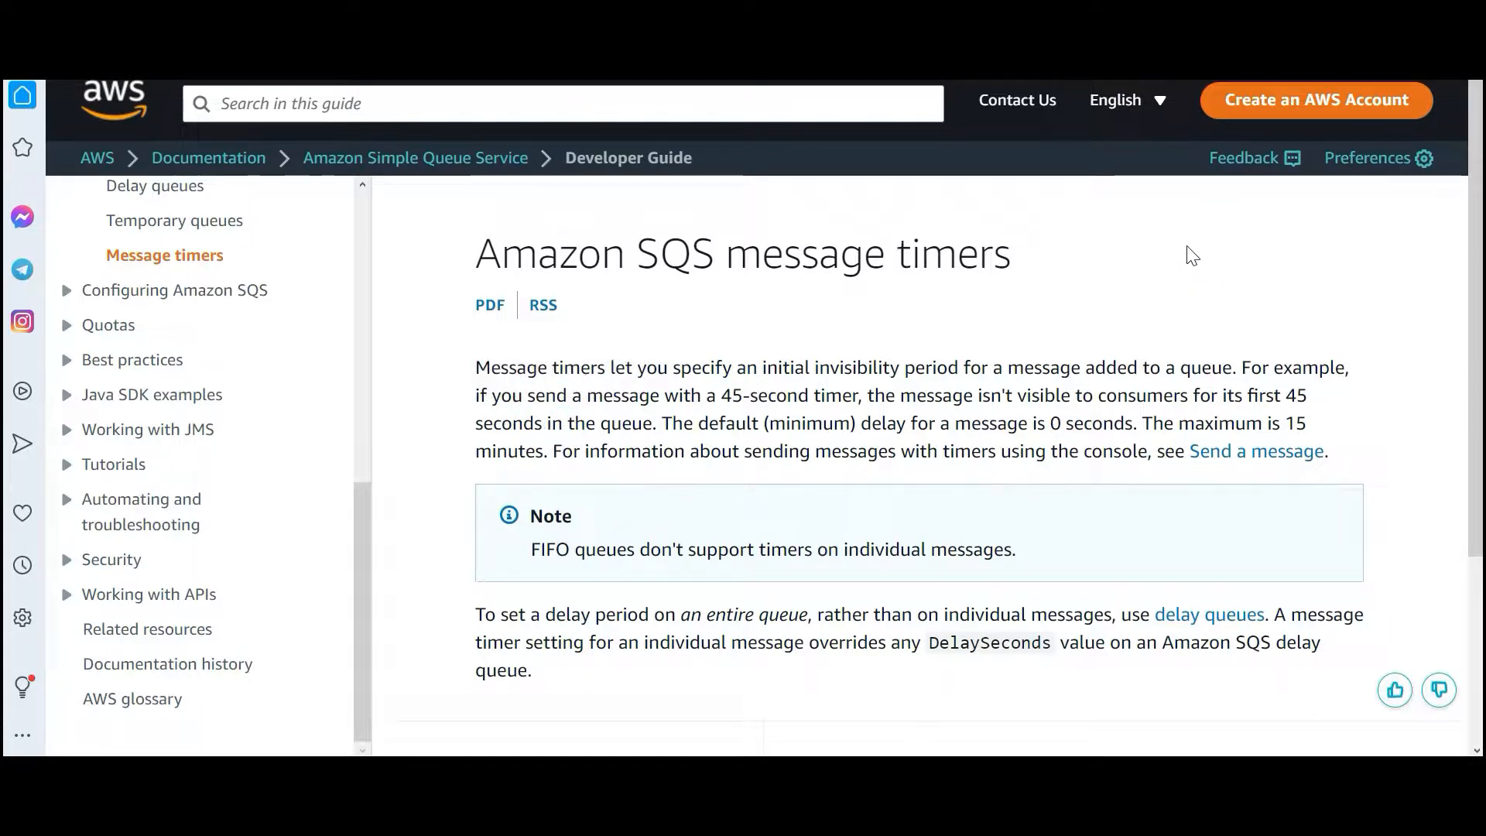